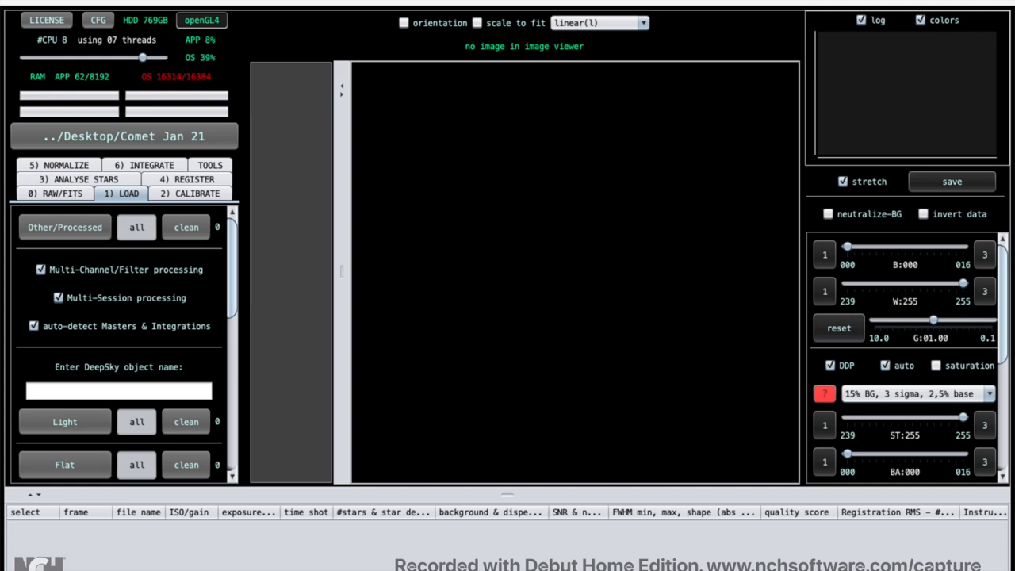
Step: Load all 119 light frames from the Lights folder into the project
left_click(64, 422)
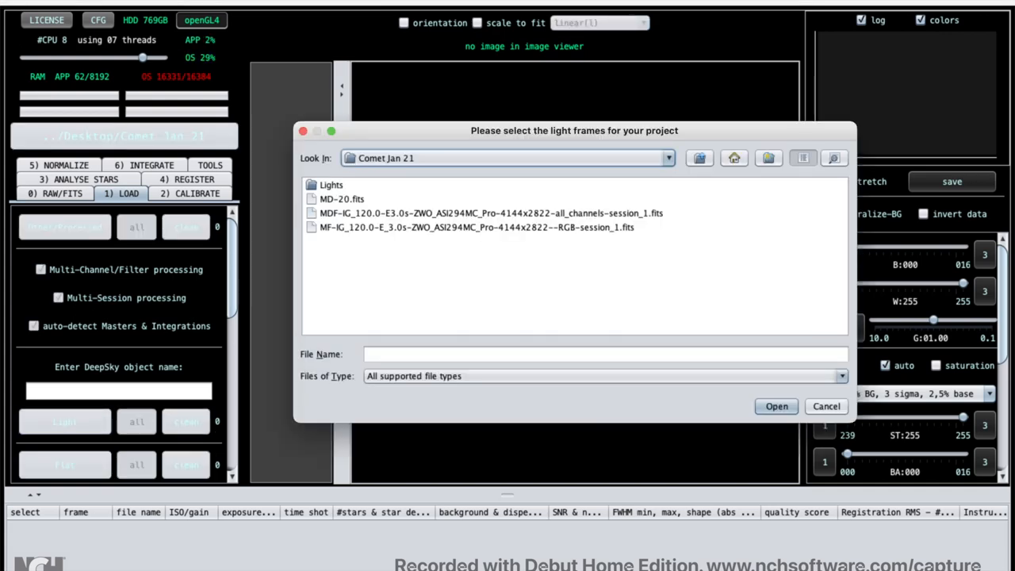
double_click(330, 184)
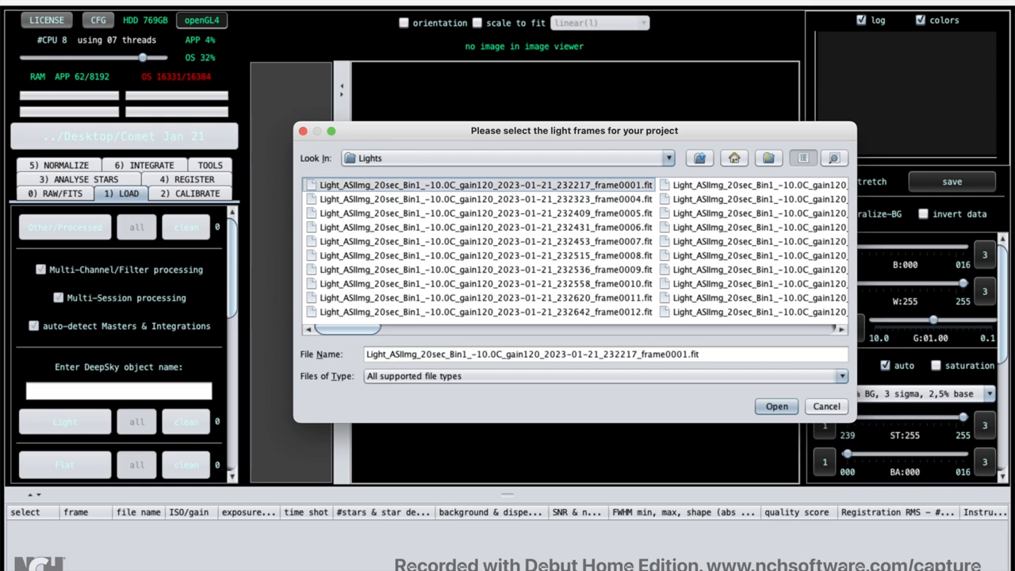
scroll("right", 3)
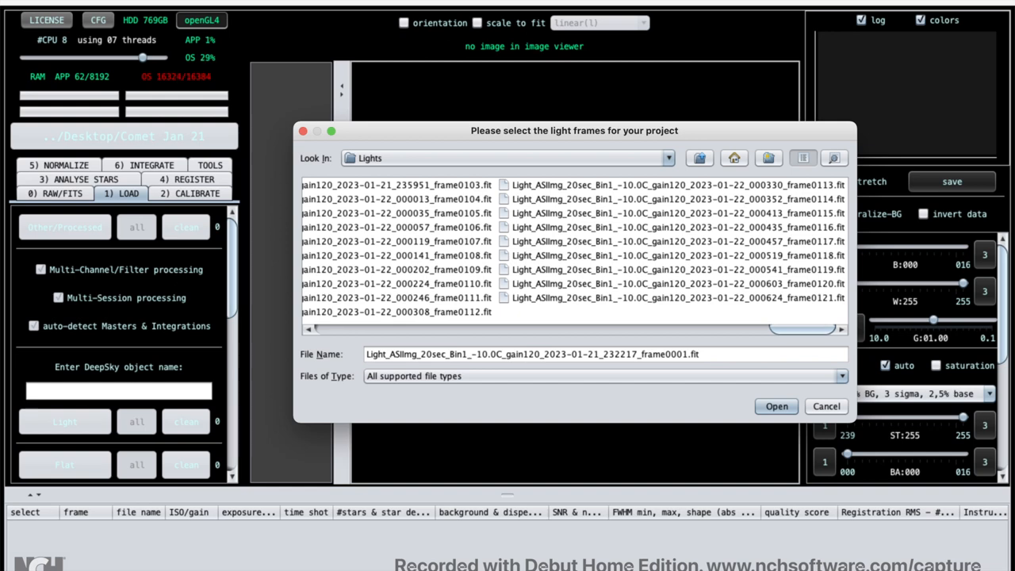
left_click(776, 406)
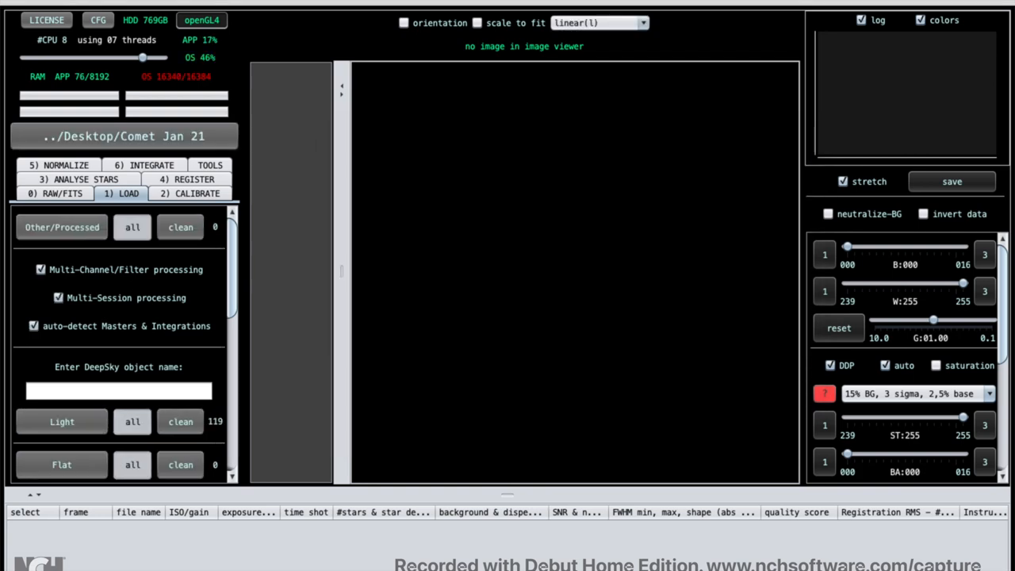
Step: Turn off multi-channel and multi-session processing, confirming the removal of channel and session info
left_click(41, 270)
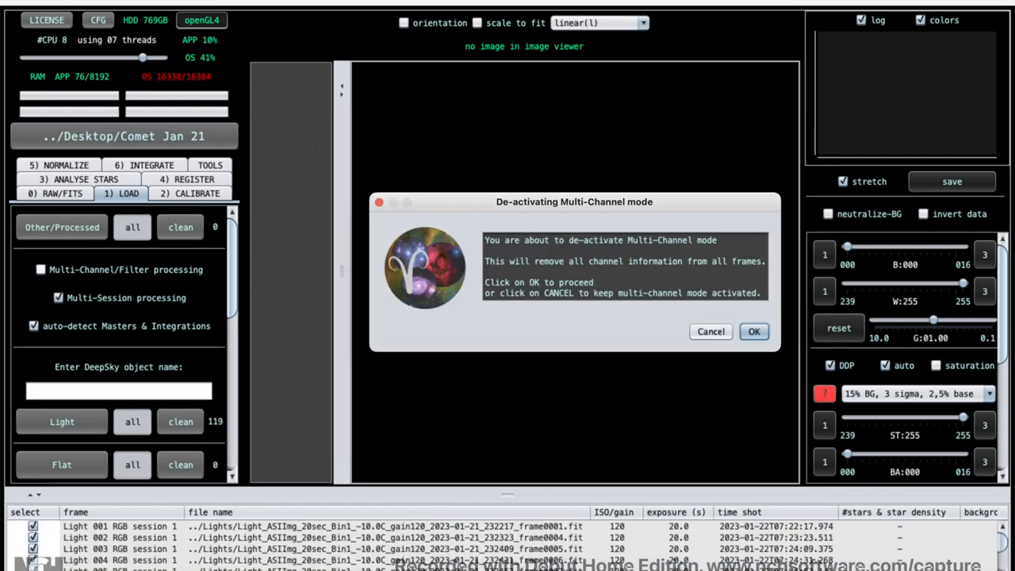
left_click(754, 331)
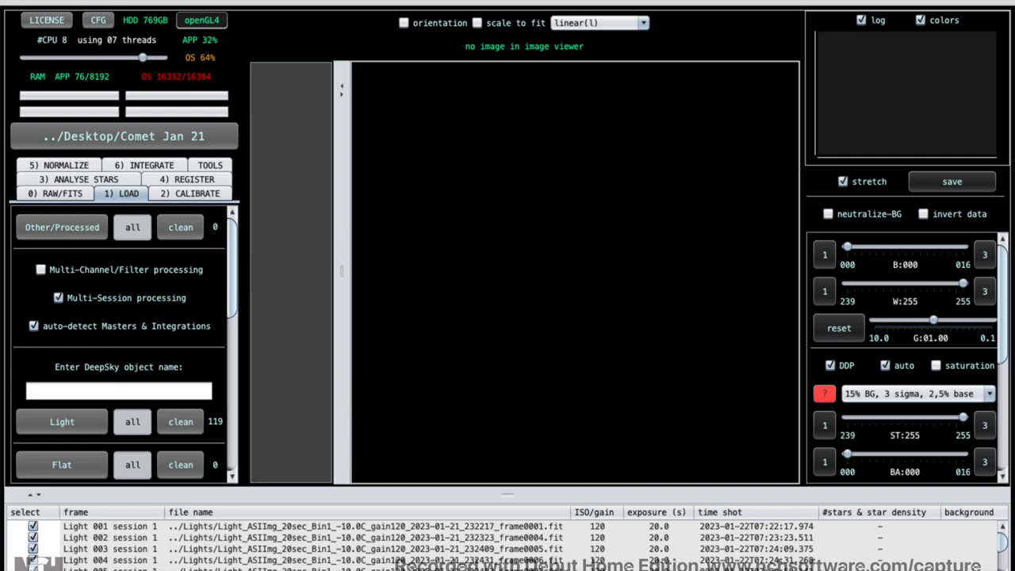
left_click(57, 298)
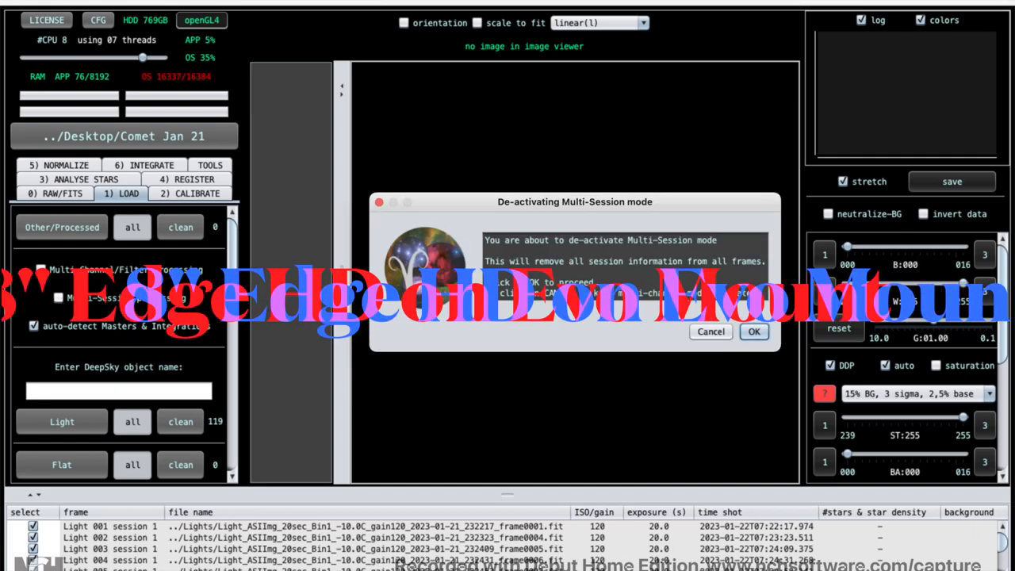
left_click(753, 332)
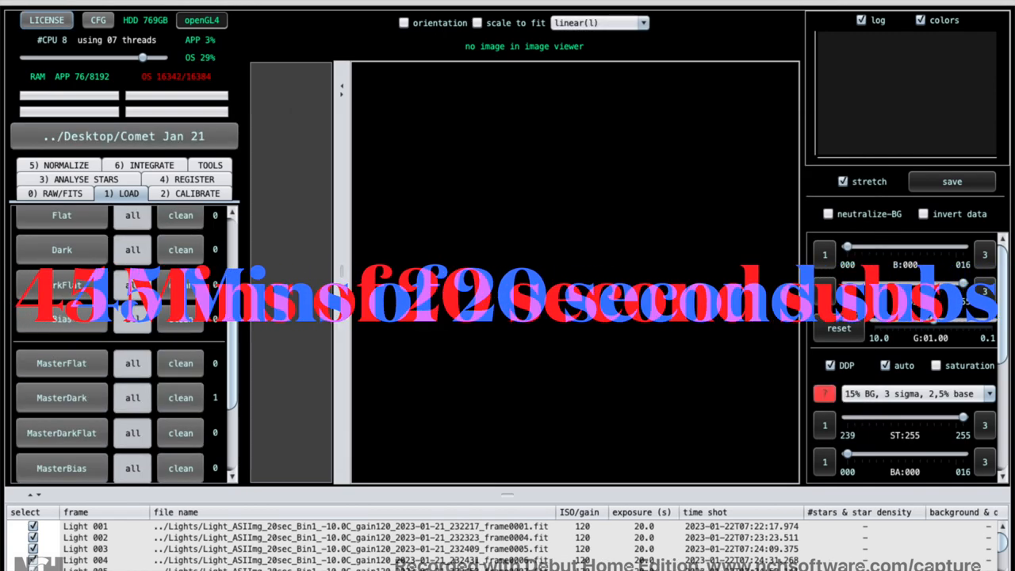
Step: Add the master flat and master dark flat files from the Comet Jan 21 folder
left_click(60, 363)
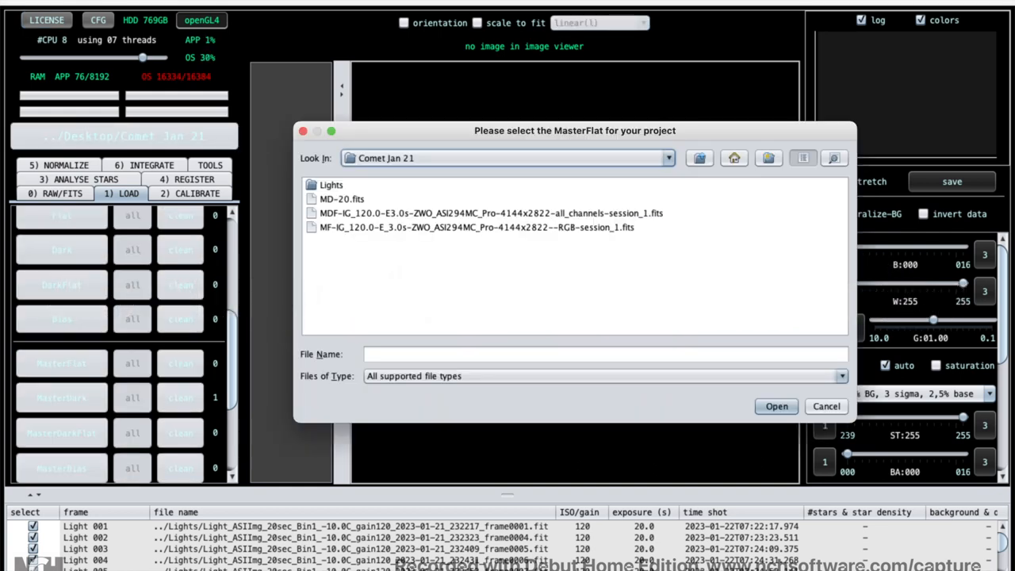
left_click(476, 229)
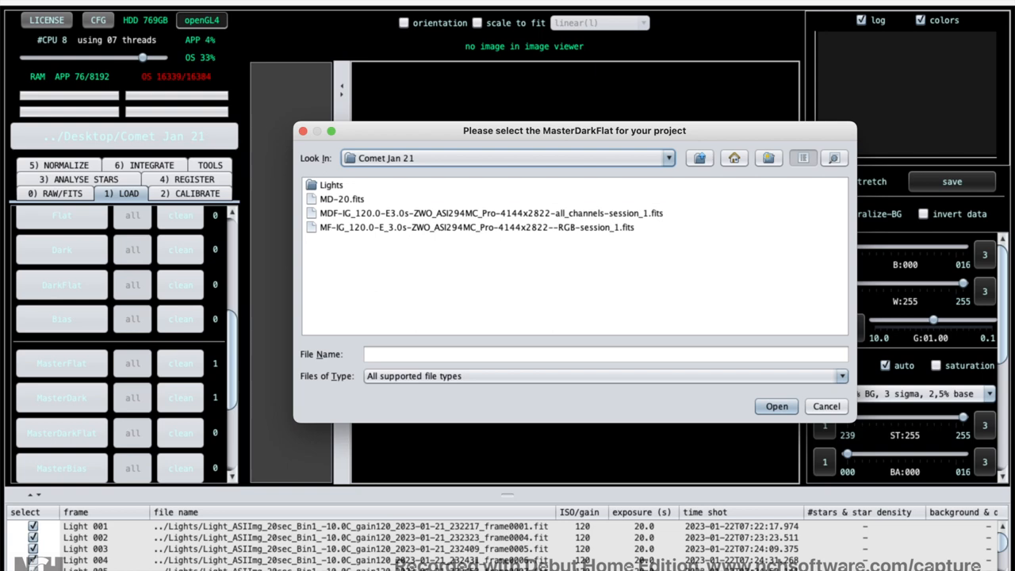
left_click(825, 406)
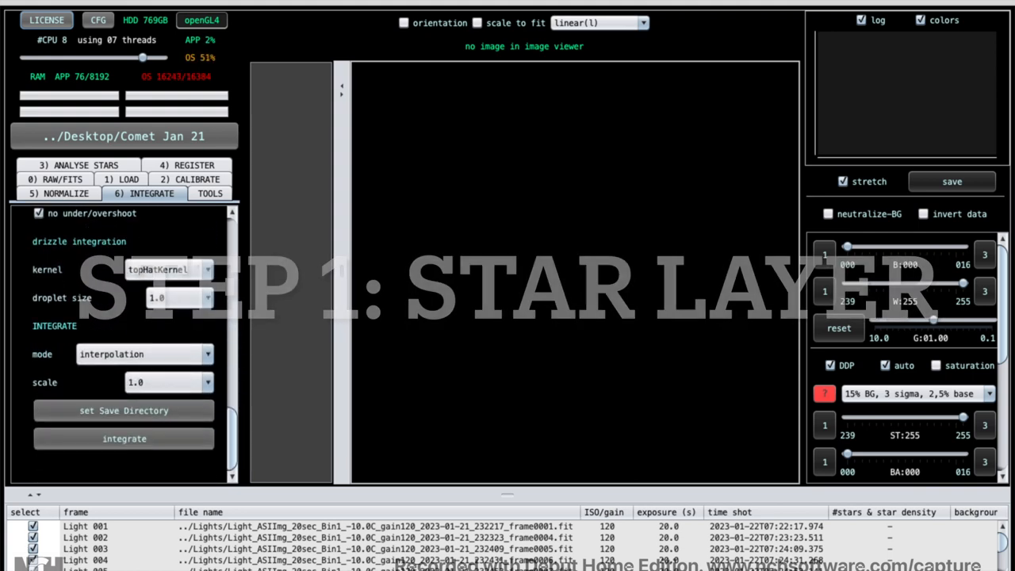
Step: Start integration of the light frames under the object name 'stars'
left_click(124, 438)
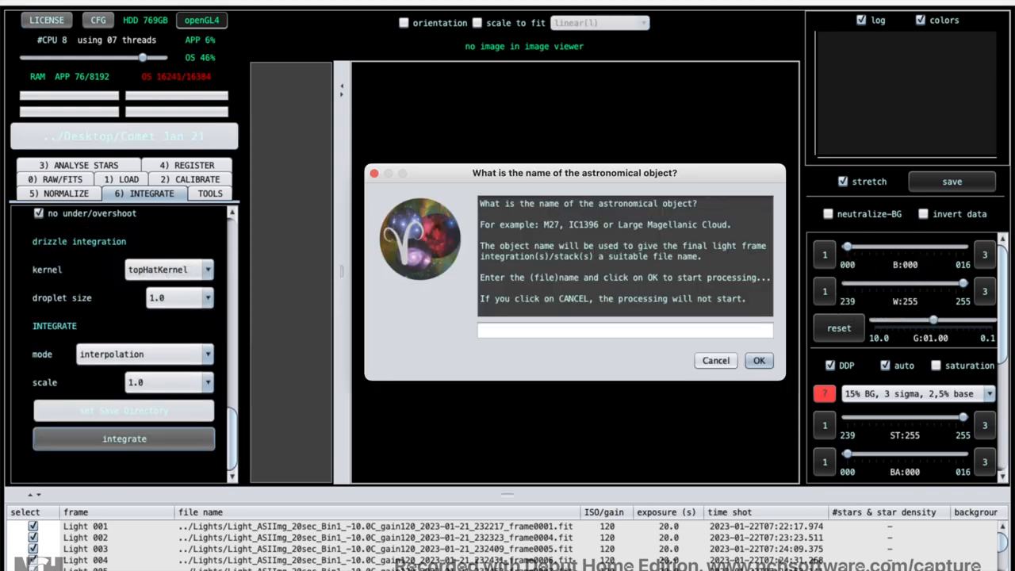
type("stars")
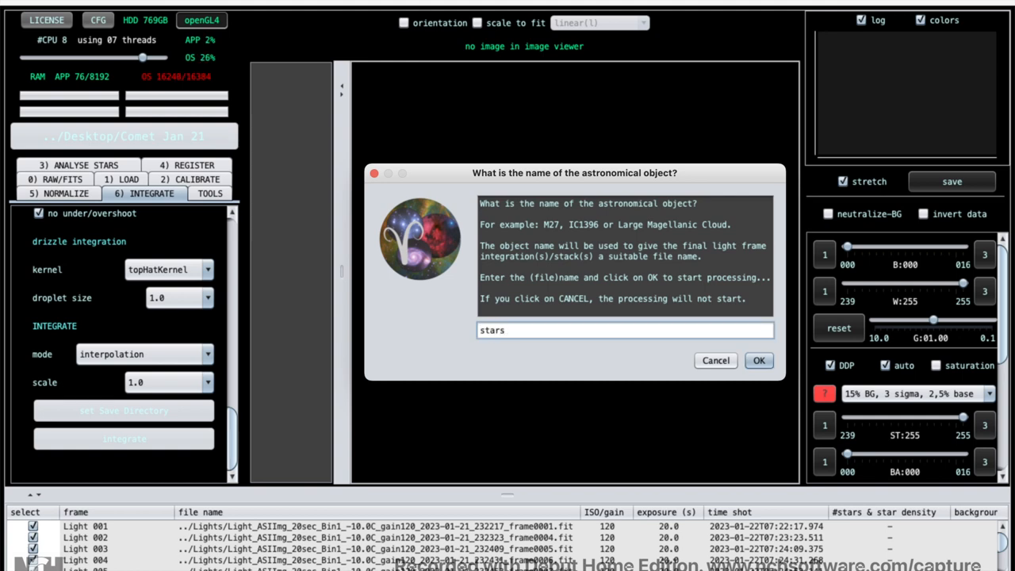
left_click(758, 360)
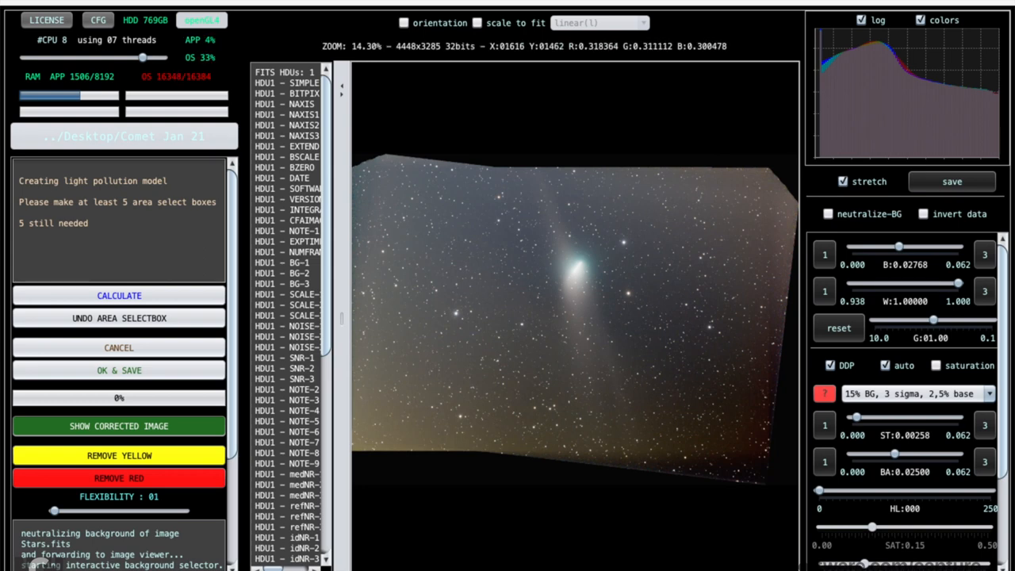
Step: Mark empty-sky background samples around the comet and calculate the light pollution model
left_click_drag(457, 365, 500, 389)
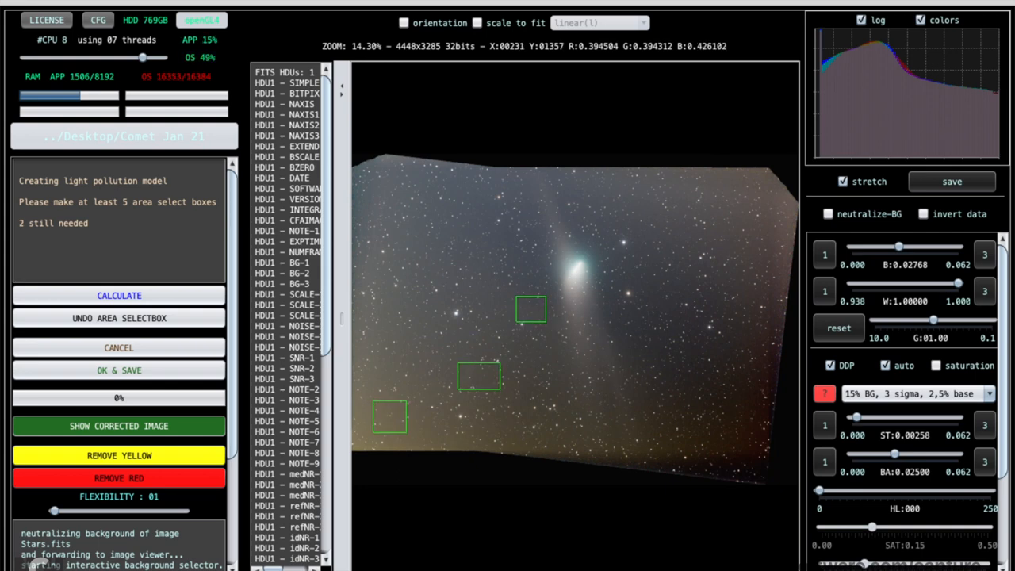
left_click_drag(384, 300, 400, 319)
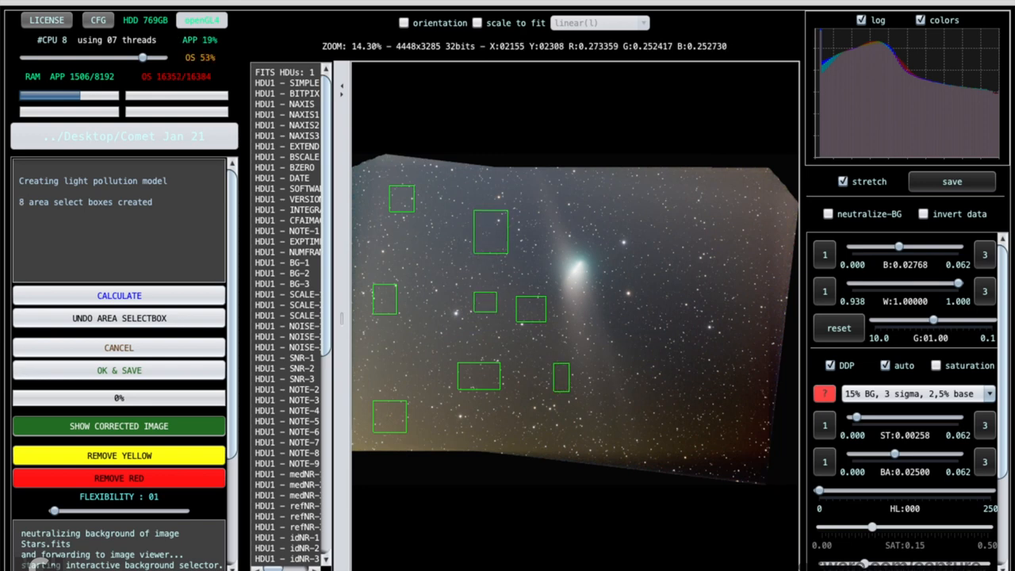
left_click_drag(638, 410, 668, 419)
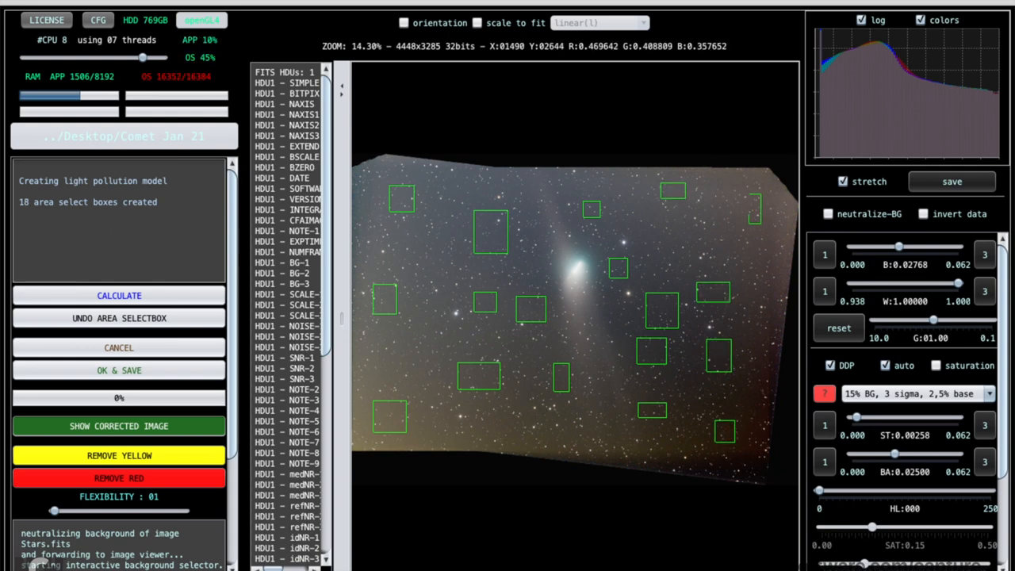
left_click(117, 295)
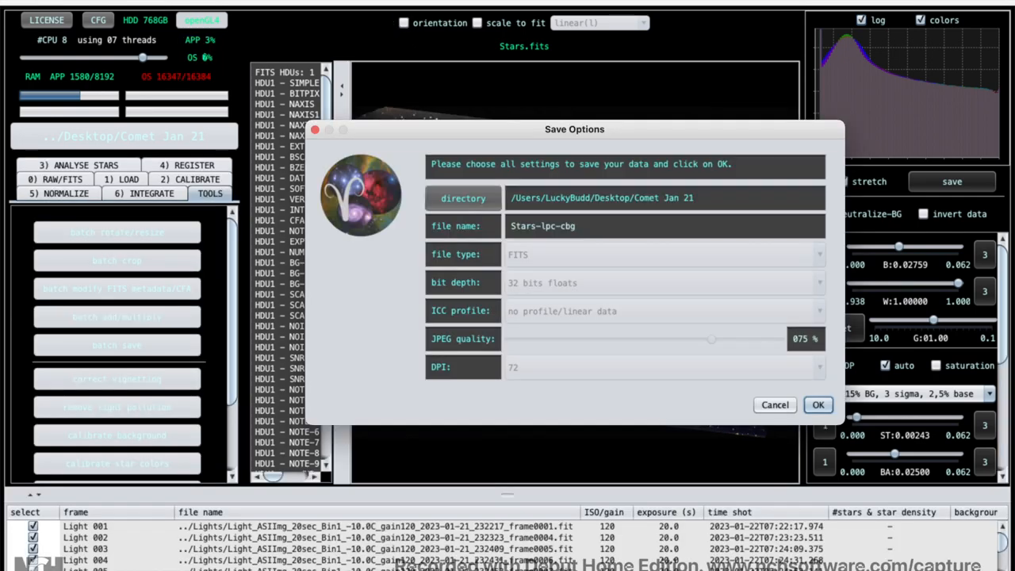
Step: Save the corrected stack as 32-bit float FITS file Stars-lpc-cbg
left_click(819, 404)
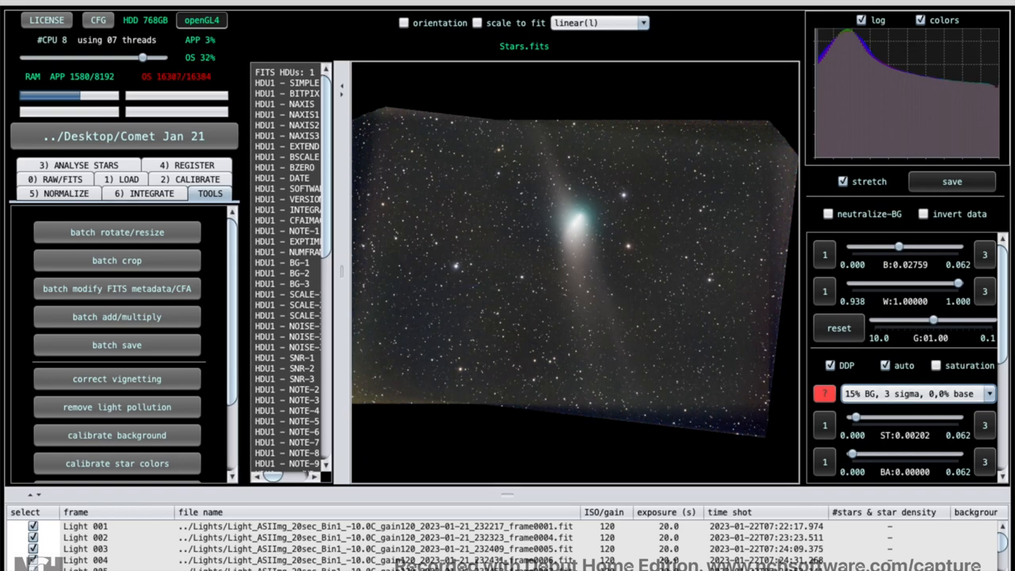
Step: Export the corrected stack as a 16-bit sRGB TIFF named Stars
left_click(952, 180)
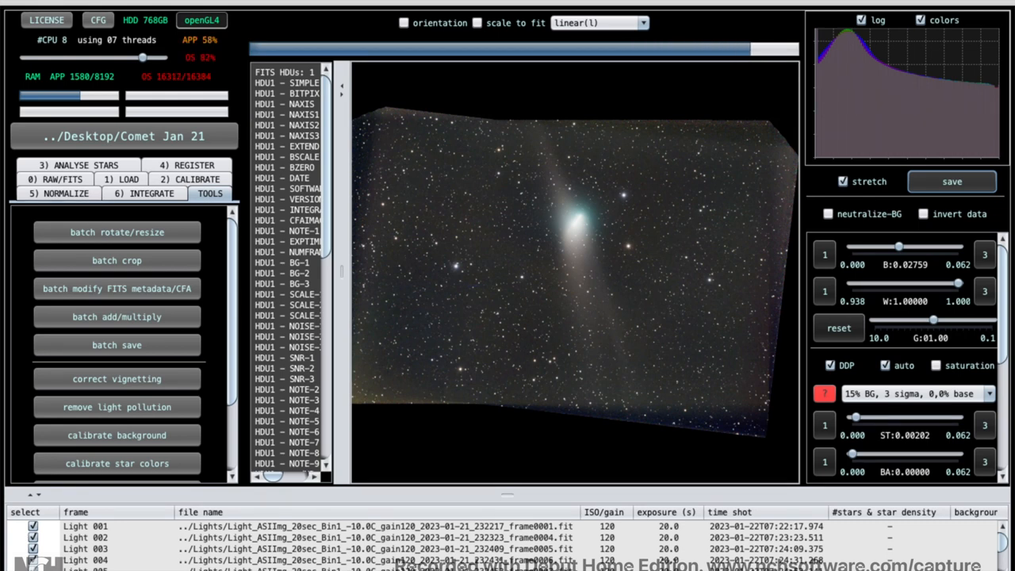
left_click(952, 181)
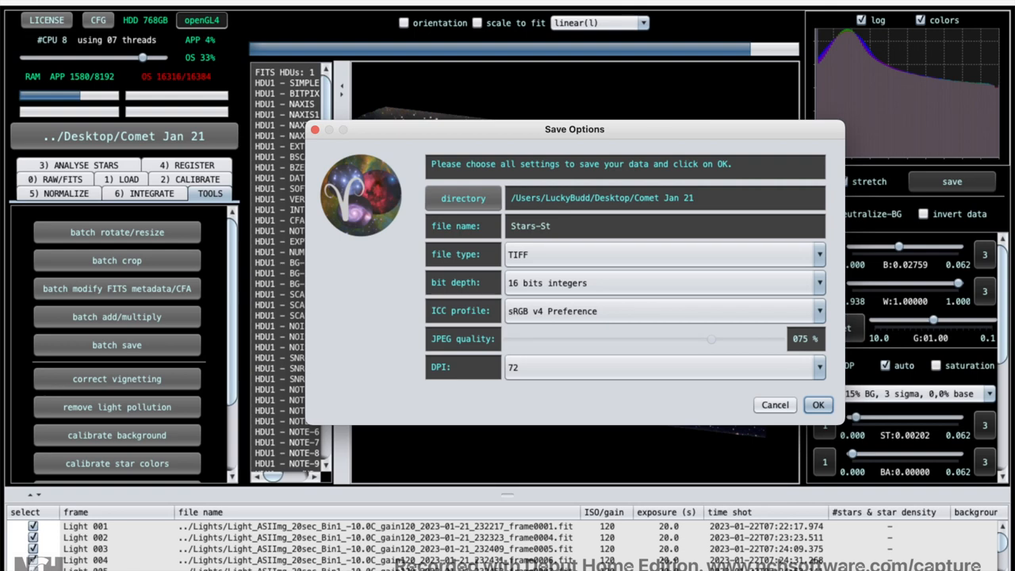
key("BackSpace")
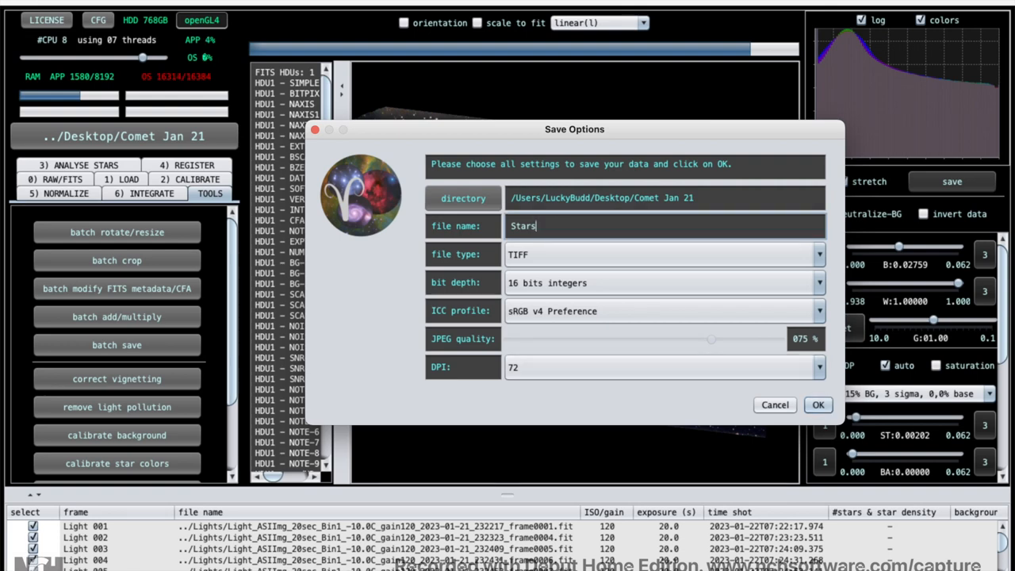
left_click(819, 404)
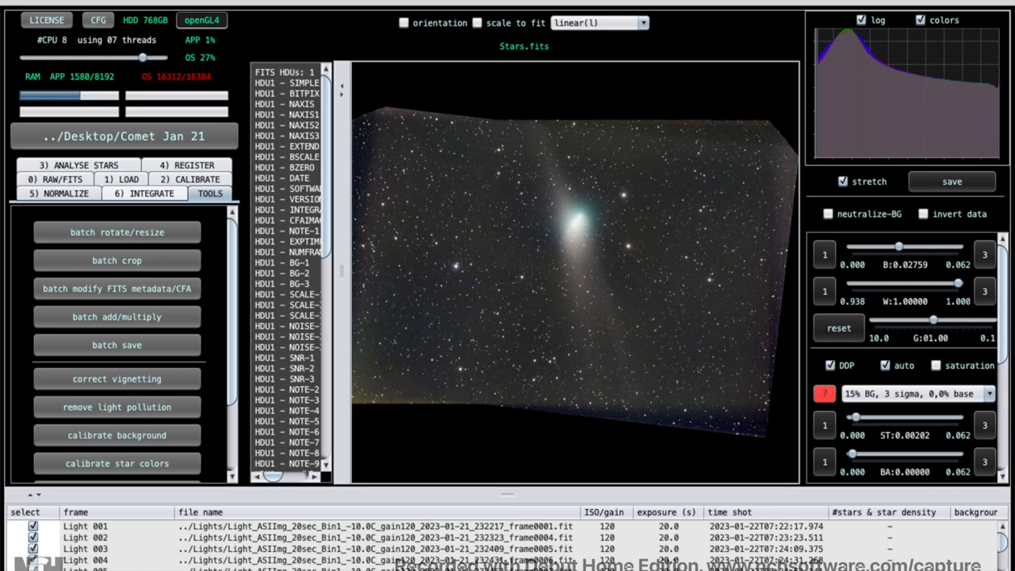
Step: Set registration mode to comet/one-star with projective model and start registration
left_click(194, 193)
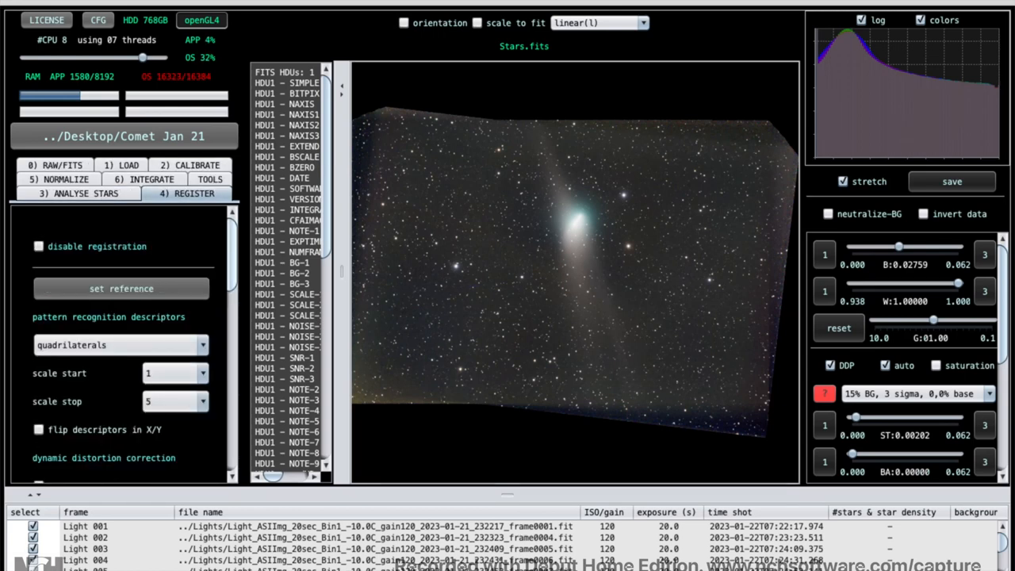
scroll("down", 3)
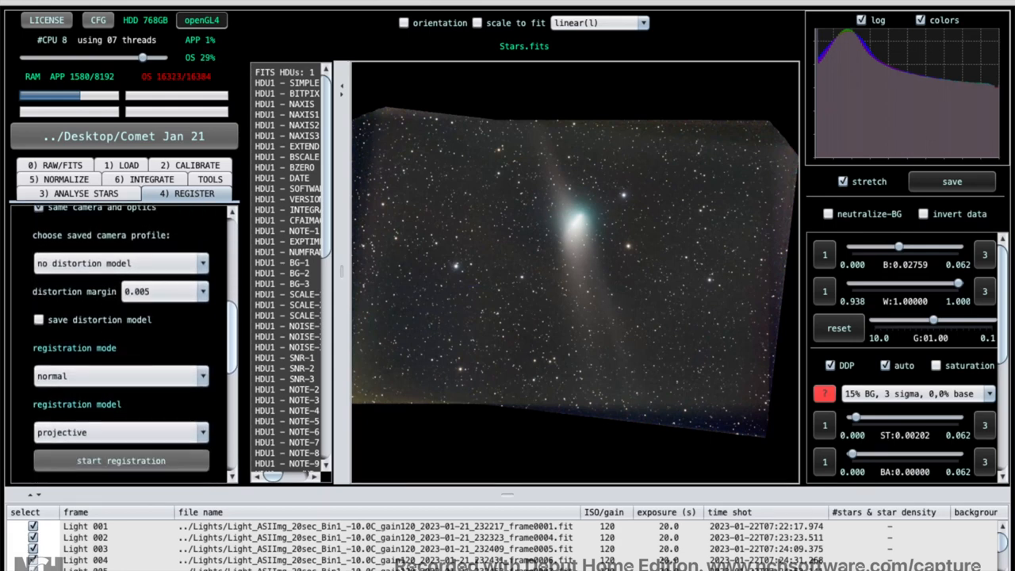
left_click(119, 333)
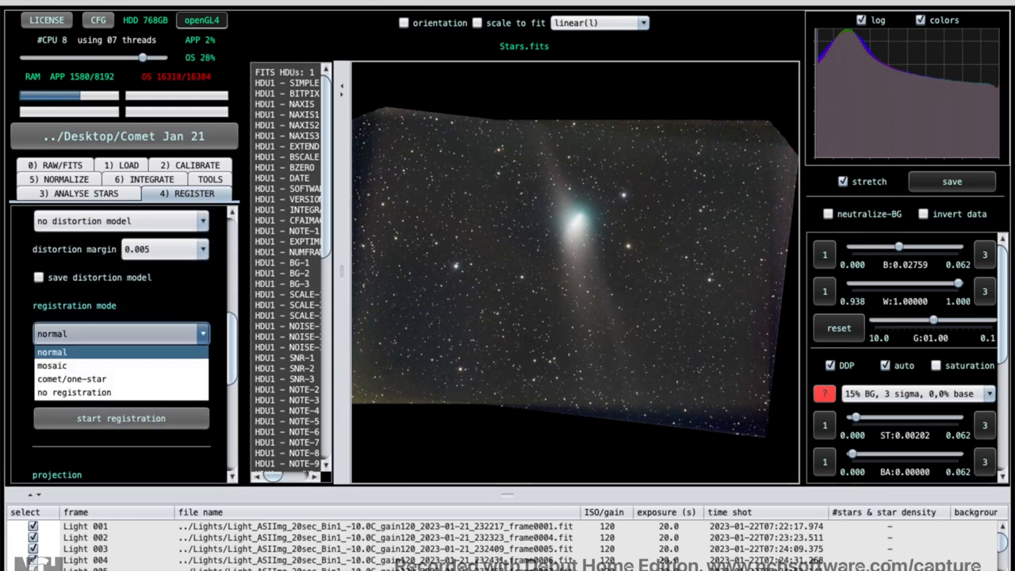
left_click(72, 378)
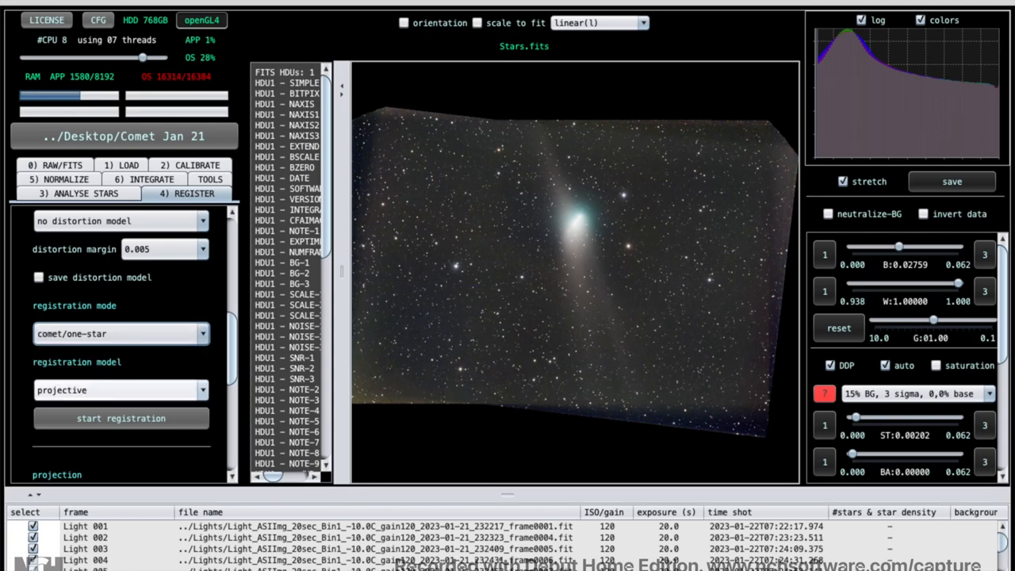
left_click(120, 419)
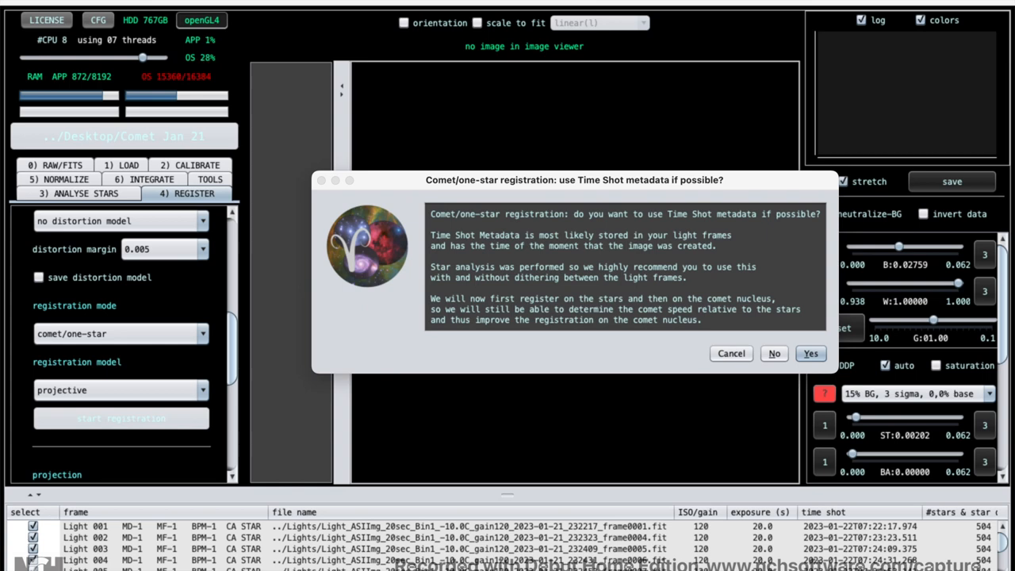
Step: Let registration use the time-shot metadata and run until comet detection
left_click(809, 352)
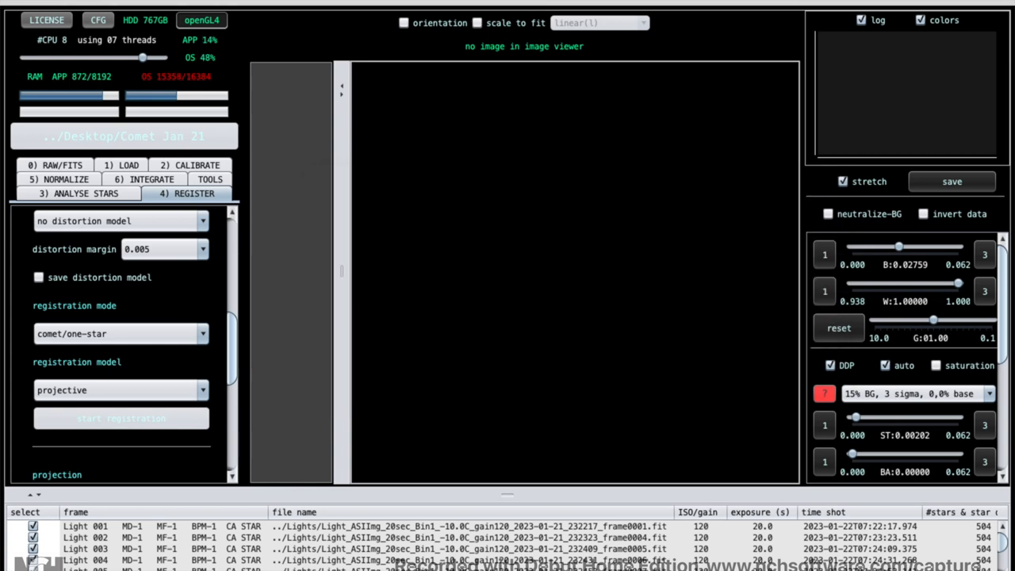
left_click(121, 419)
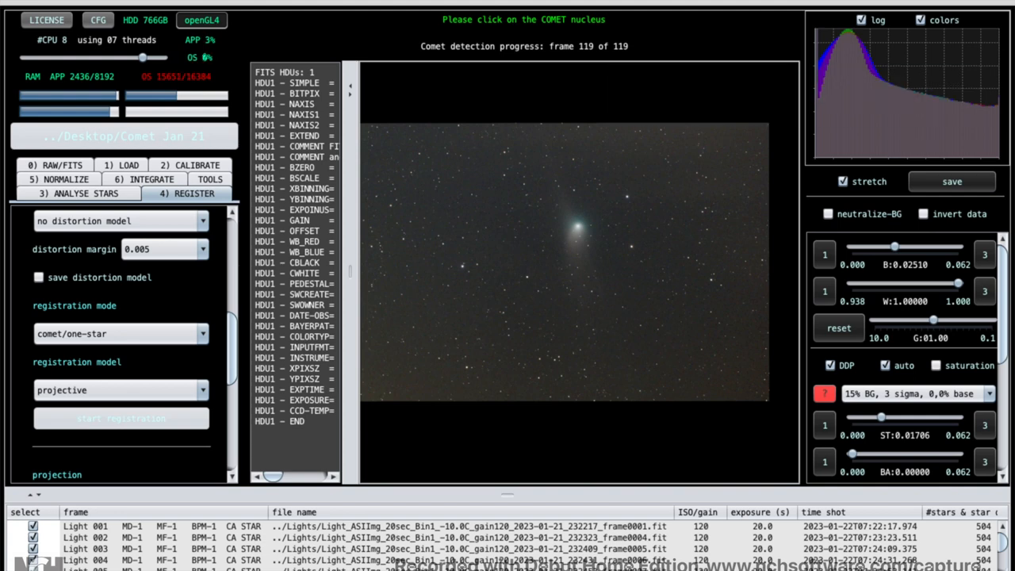
Step: Mark the comet nucleus to finish registering all 119 frames on stars and comet
left_click(578, 229)
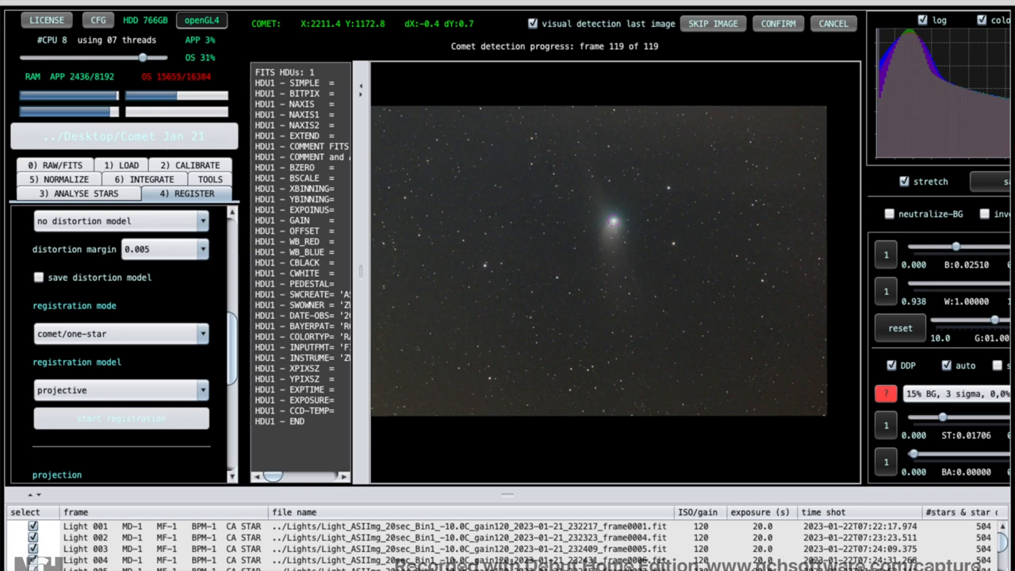
mouse_move(778, 24)
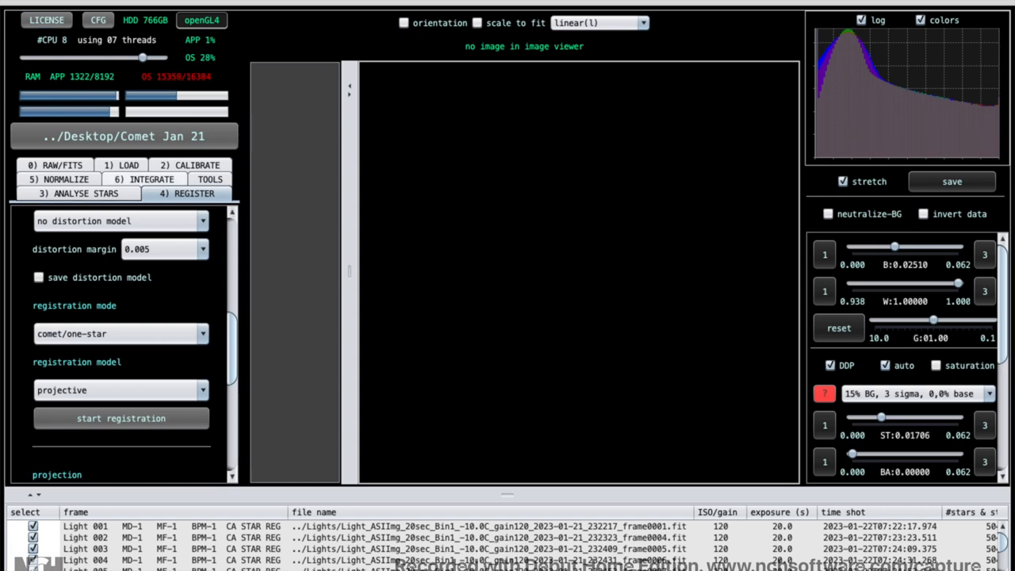
left_click(143, 194)
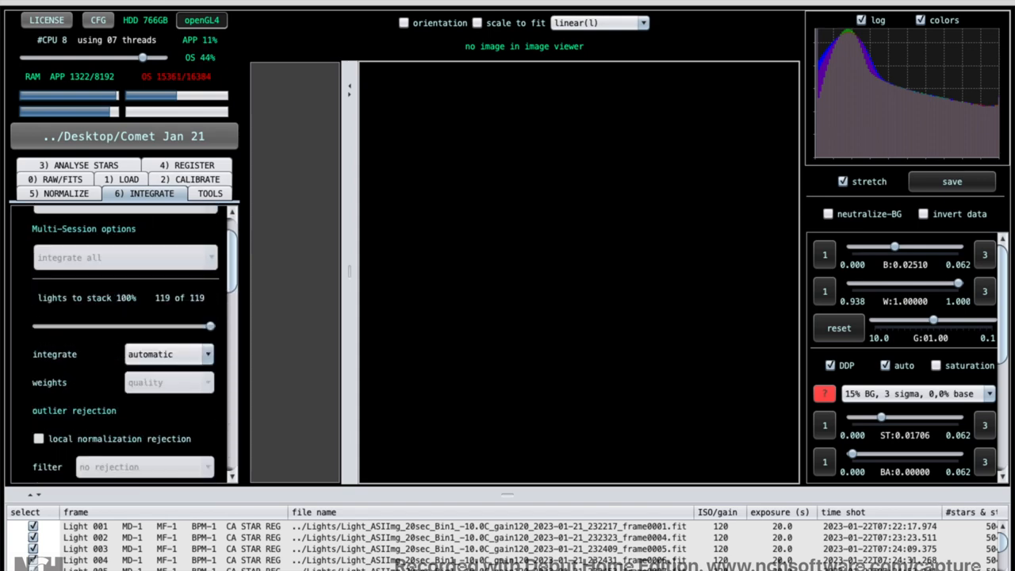
Step: Set integration to average with MAD rejection, local normalization rejection, kappa low 8.0 and high 1.5
scroll("down", 3)
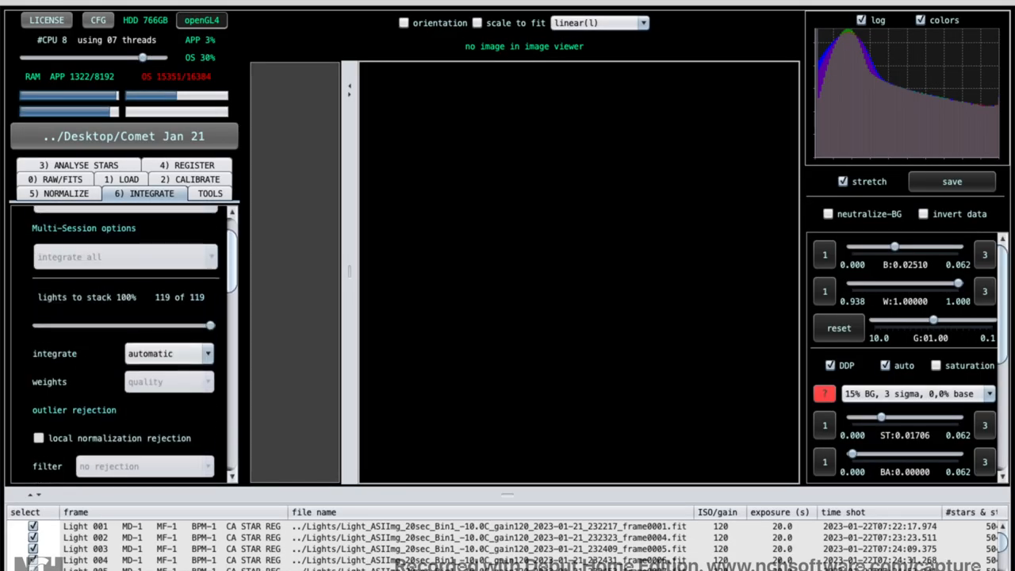
scroll("down", 3)
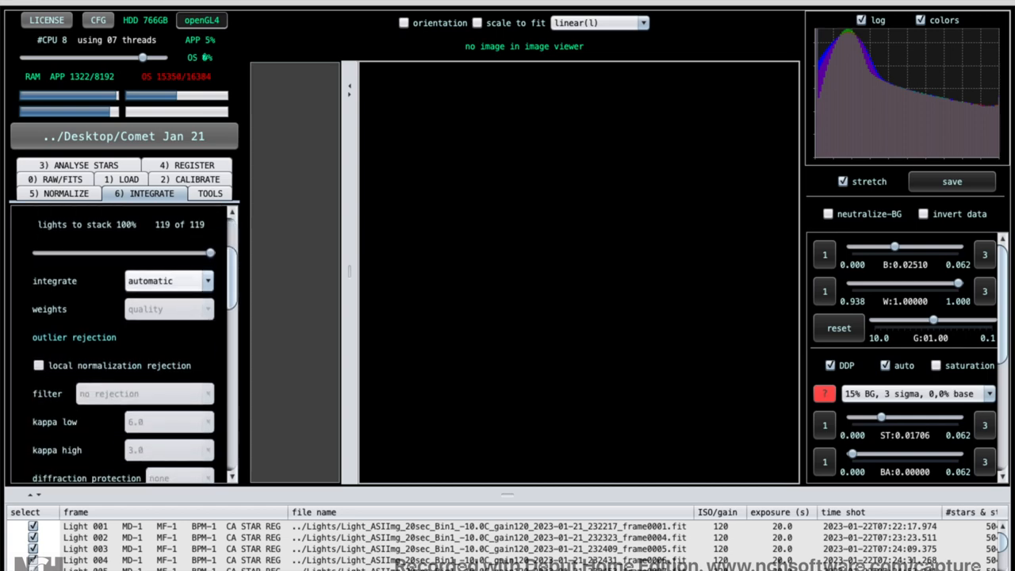
left_click(166, 281)
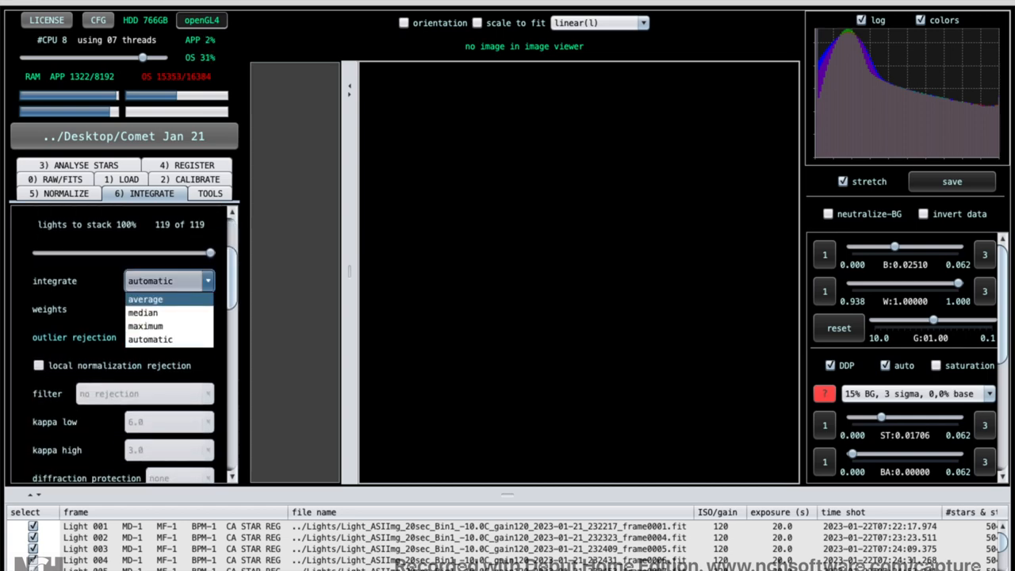
left_click(146, 299)
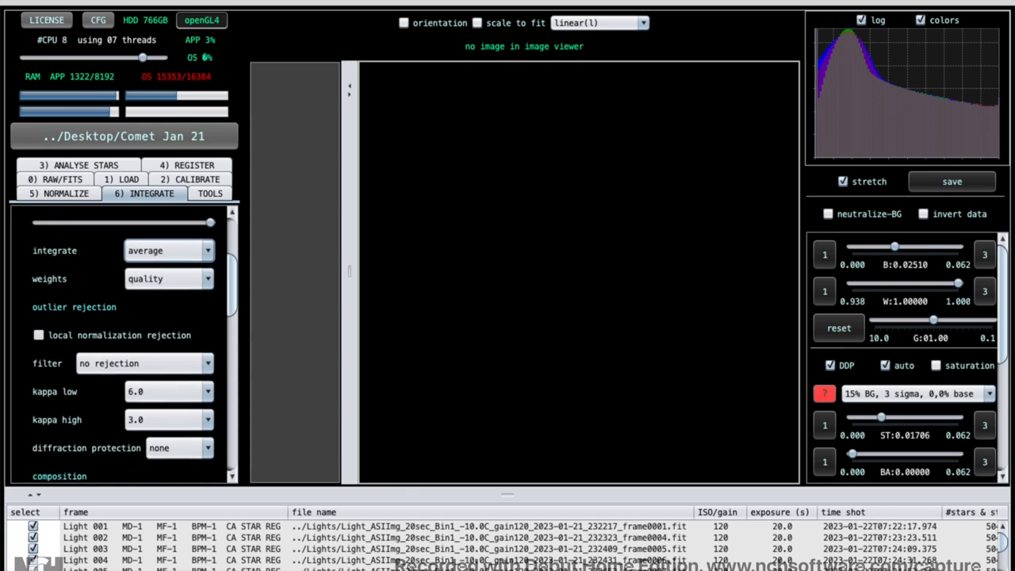
left_click(143, 363)
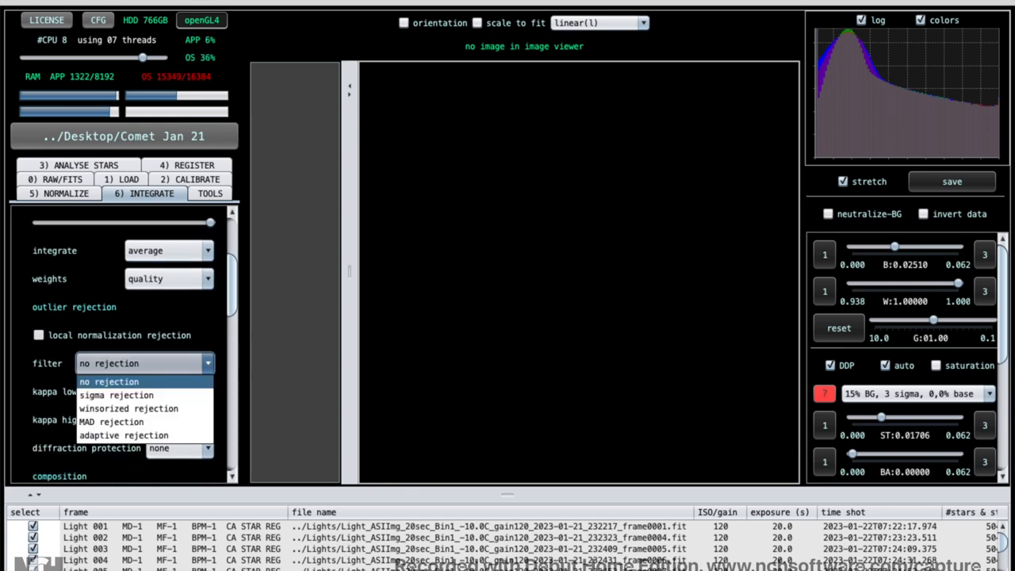
mouse_move(111, 422)
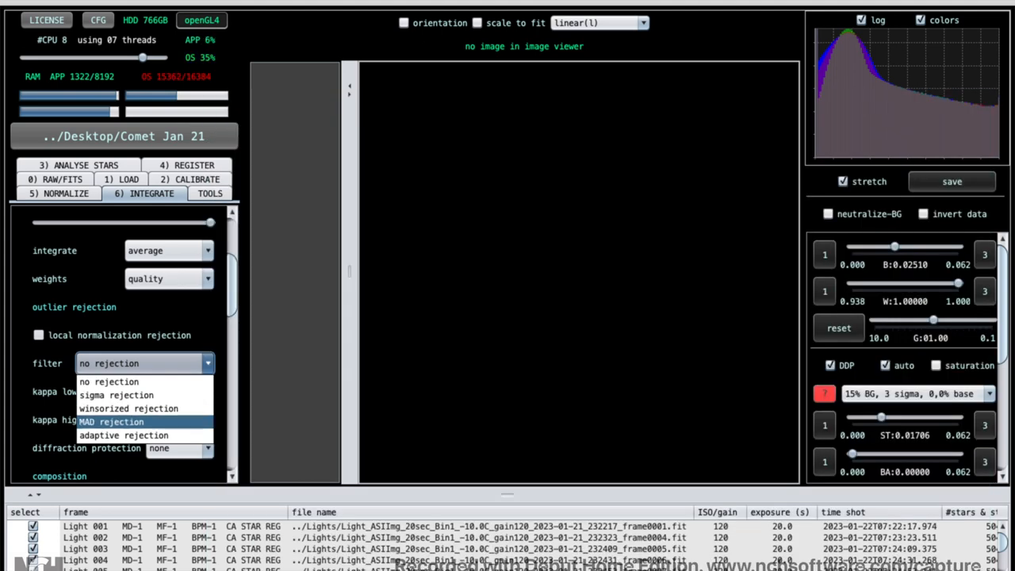
left_click(111, 422)
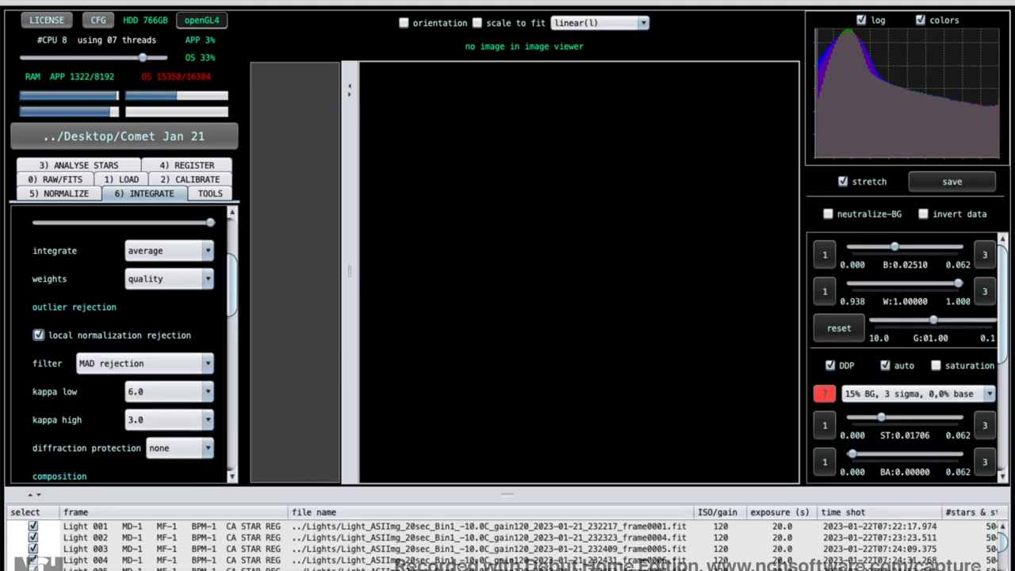
scroll("down", 3)
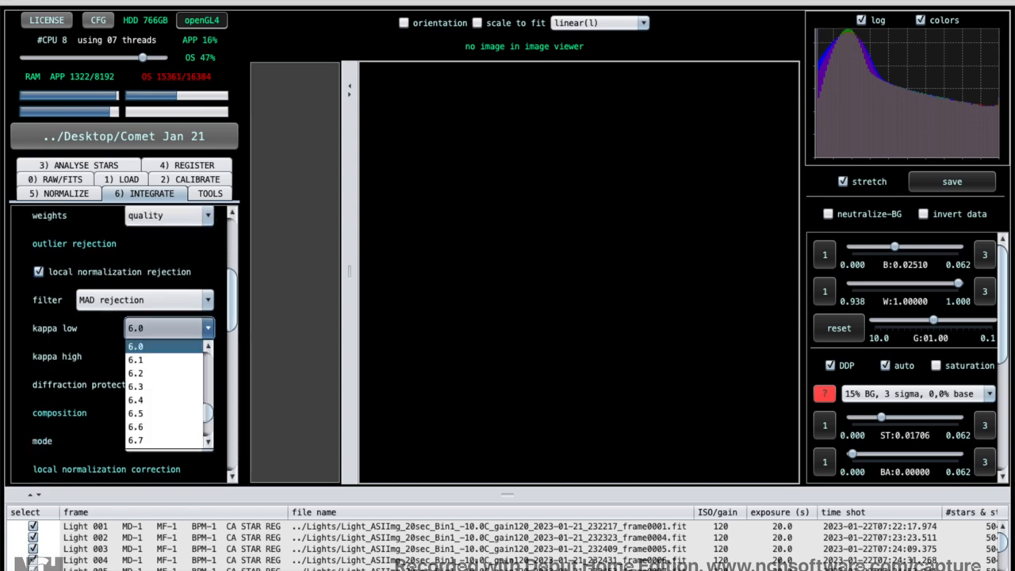
scroll("down", 3)
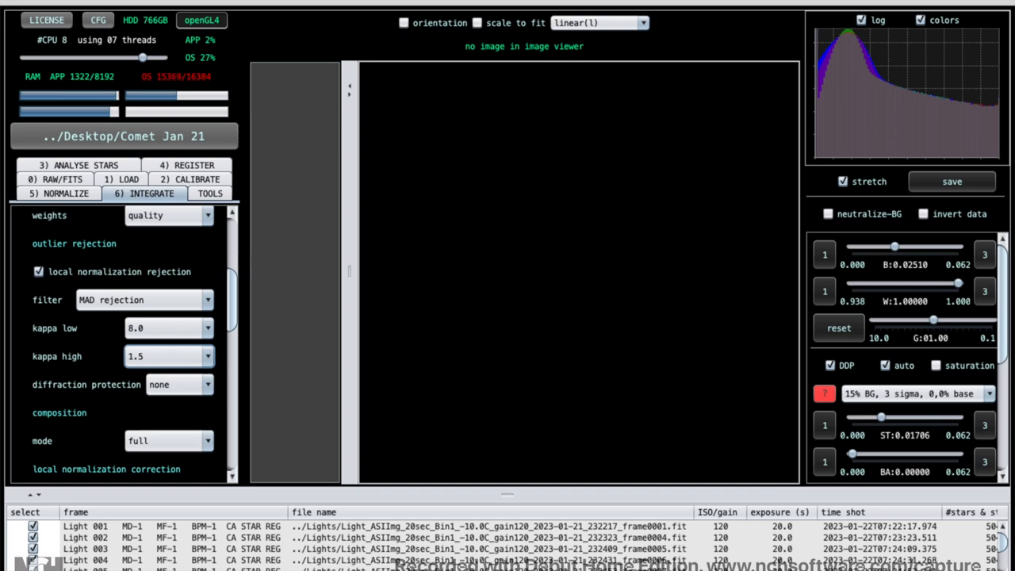
scroll("down", 3)
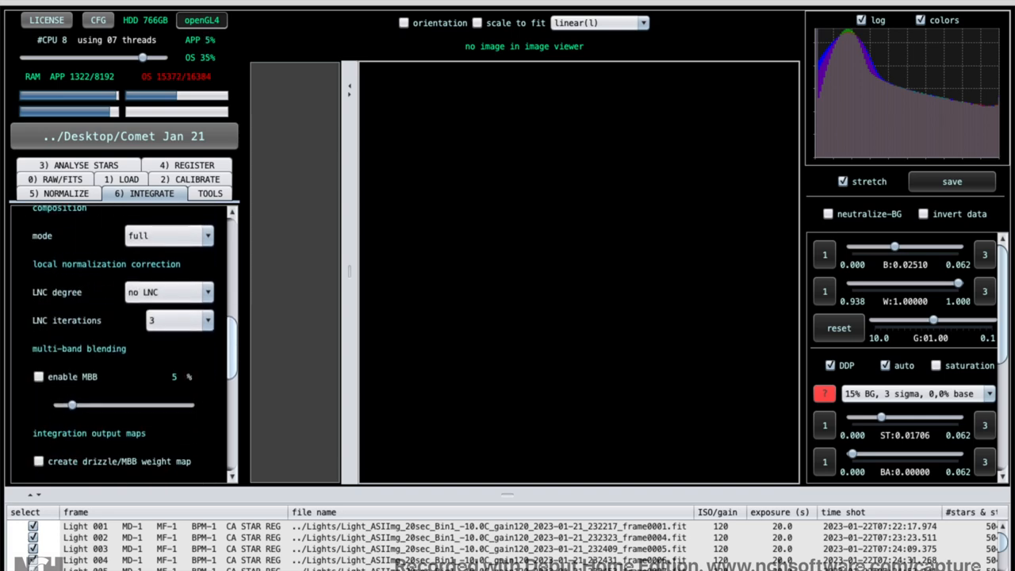
scroll("down", 3)
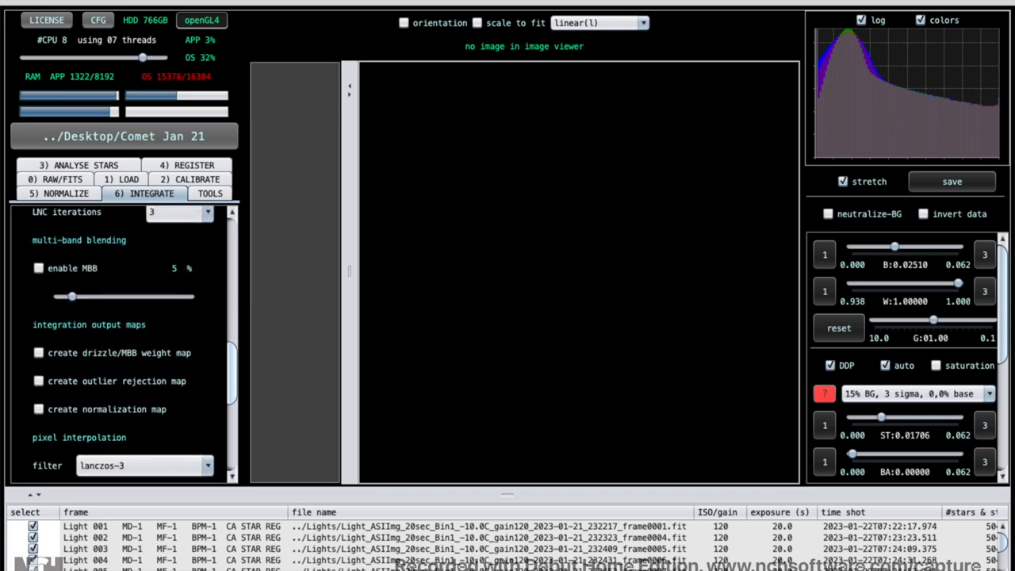
scroll("down", 3)
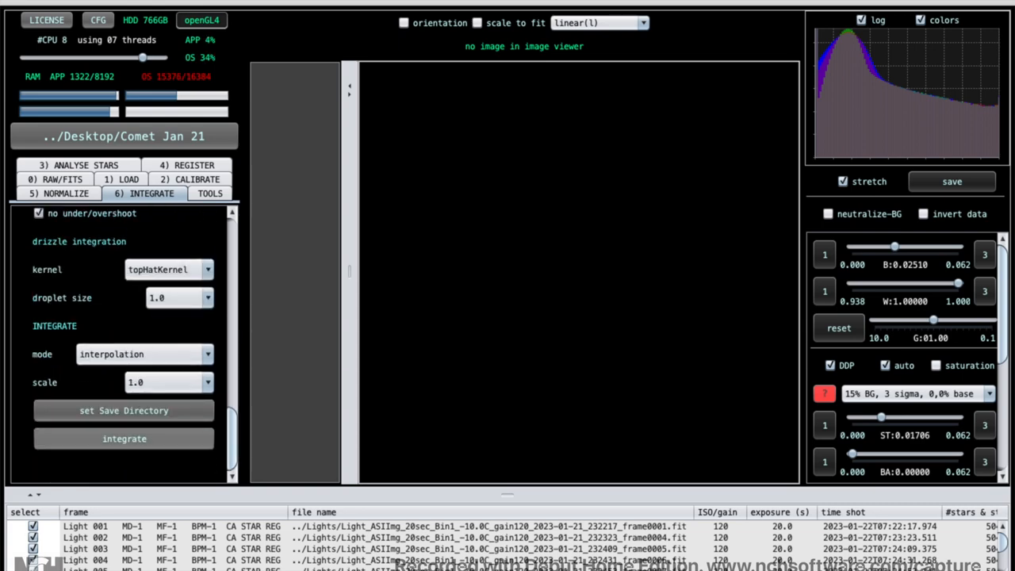
Step: Launch integration with the object name 'comet with outlier 8 to 1.5 mad'
left_click(123, 437)
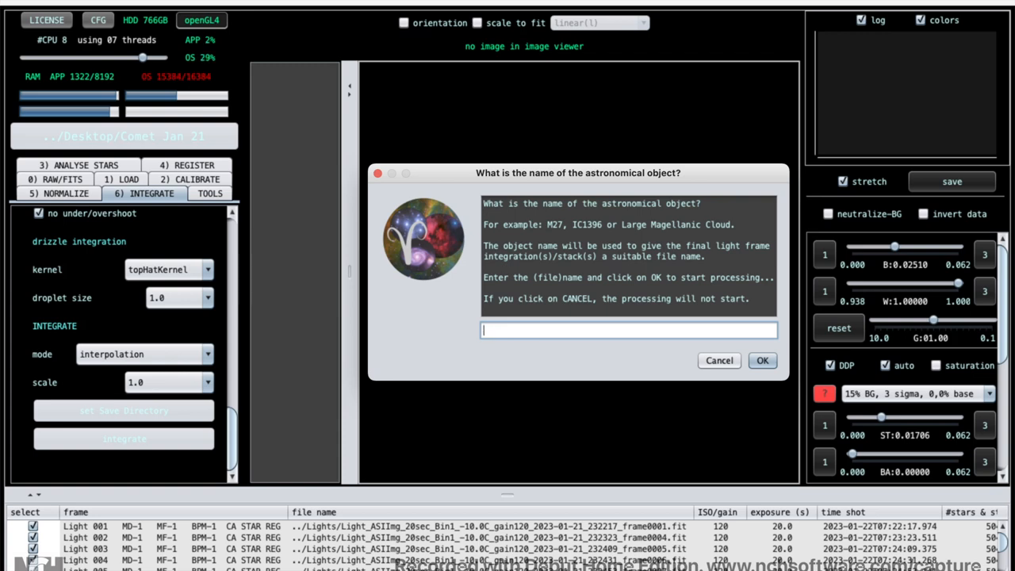
type("comet")
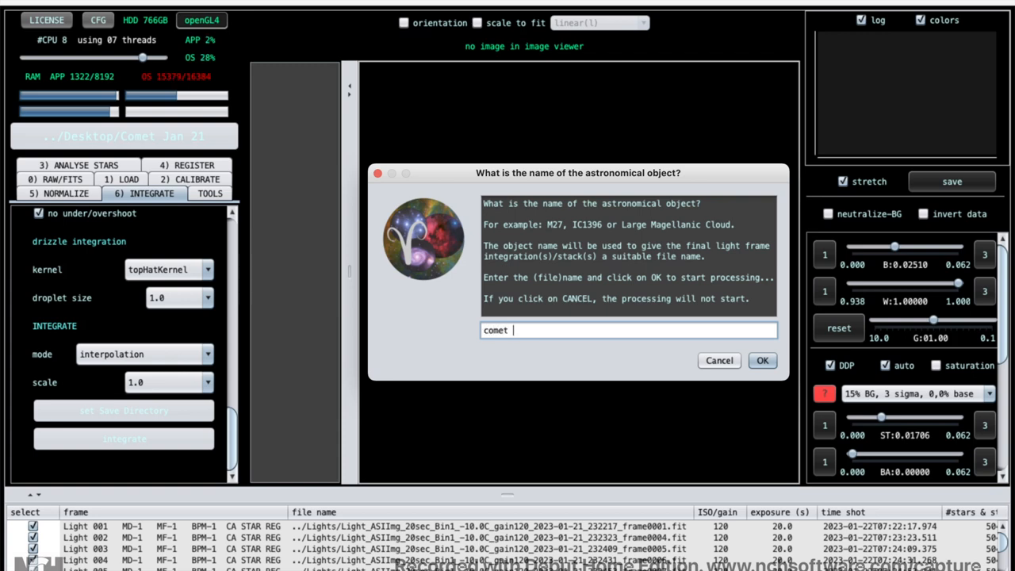
type("with outlier 8")
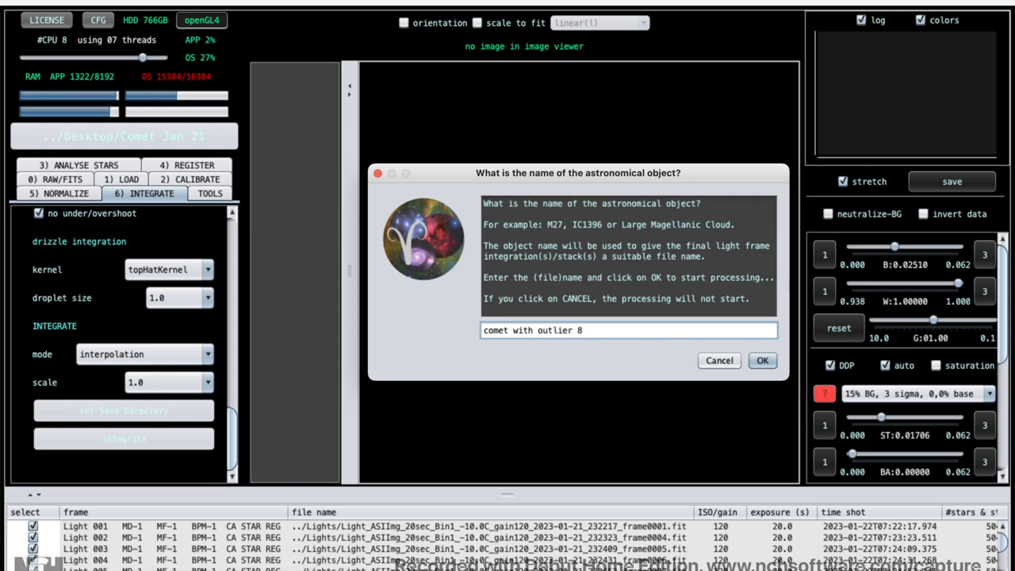
type("to 1.5")
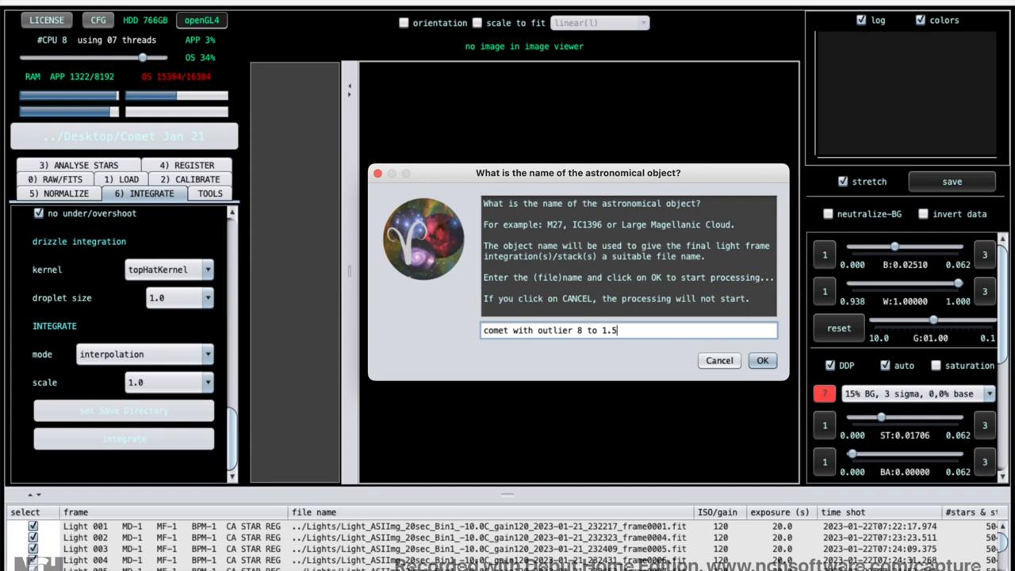
type("mad")
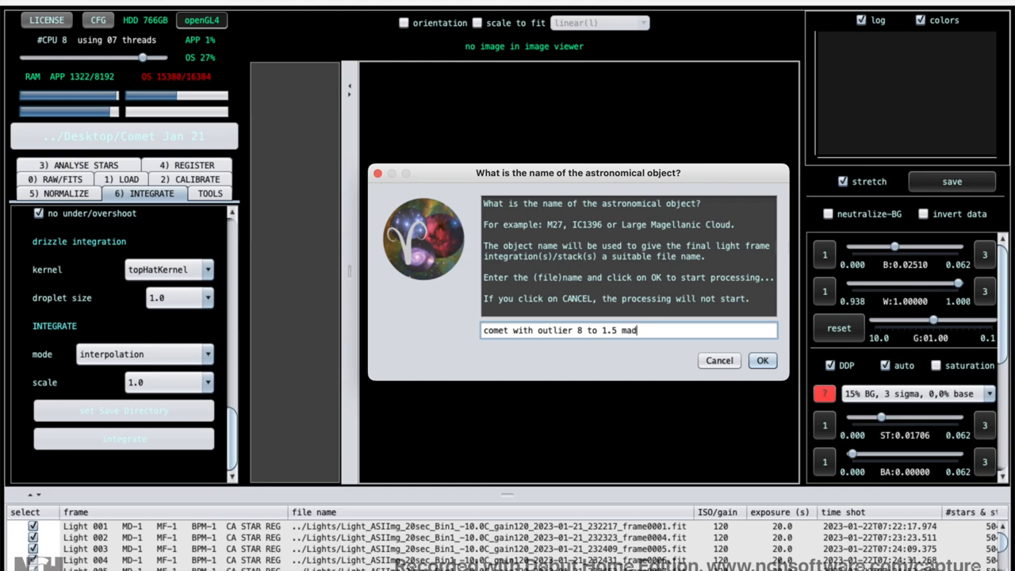
left_click(762, 360)
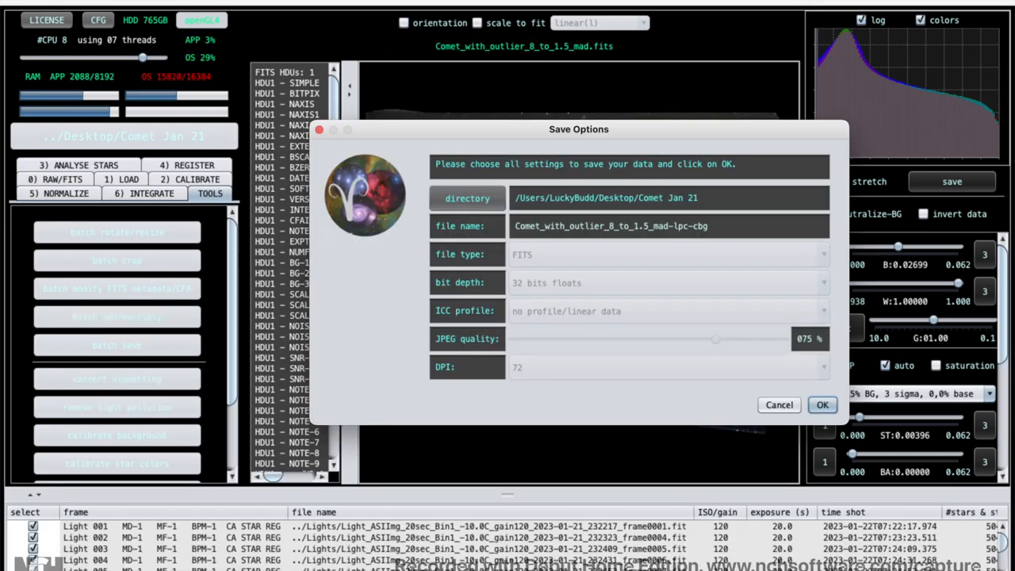
Step: Preview the stretched comet stack and bring up its save options for TIFF export
left_click(822, 405)
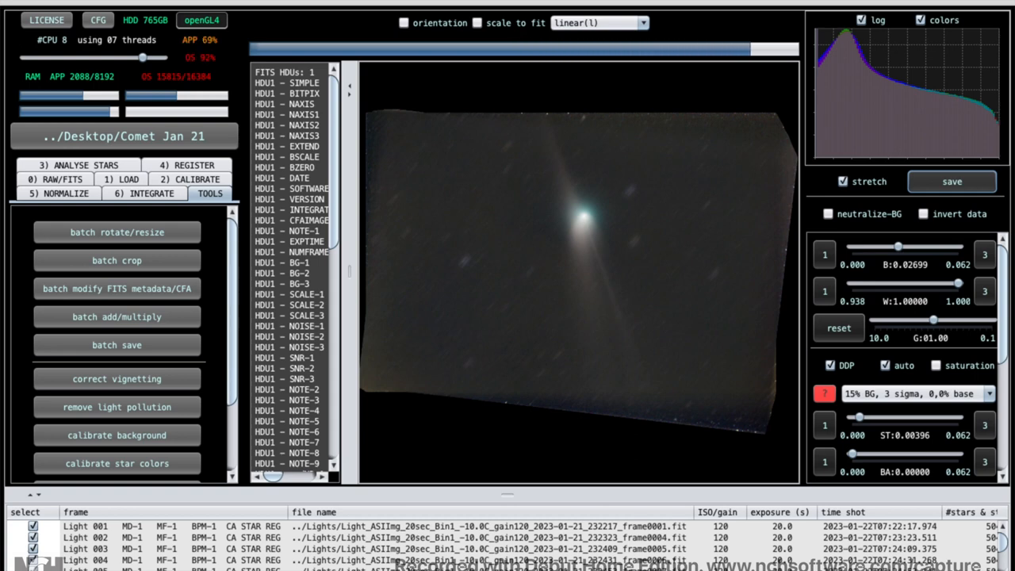
left_click(952, 181)
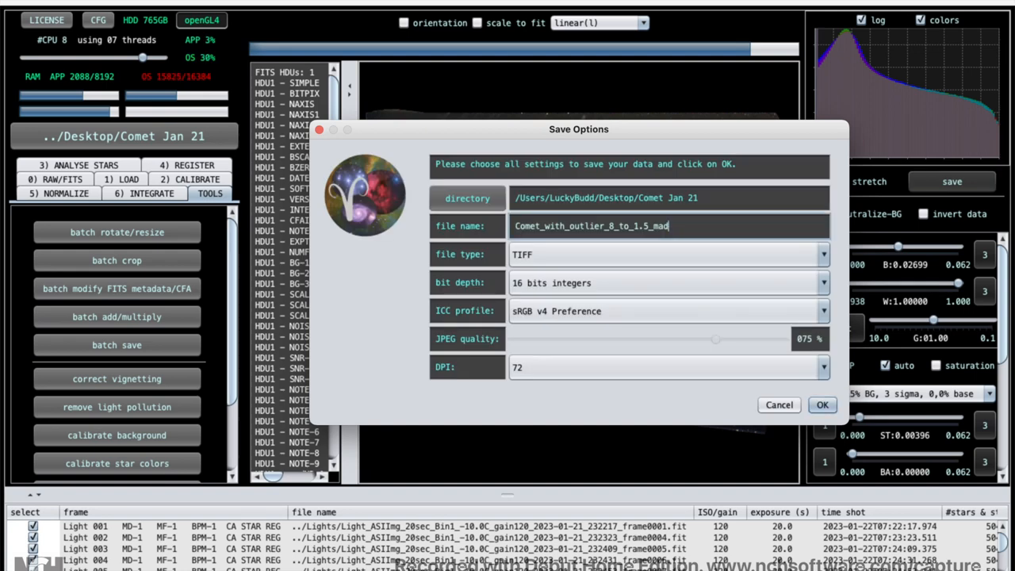
left_click(822, 405)
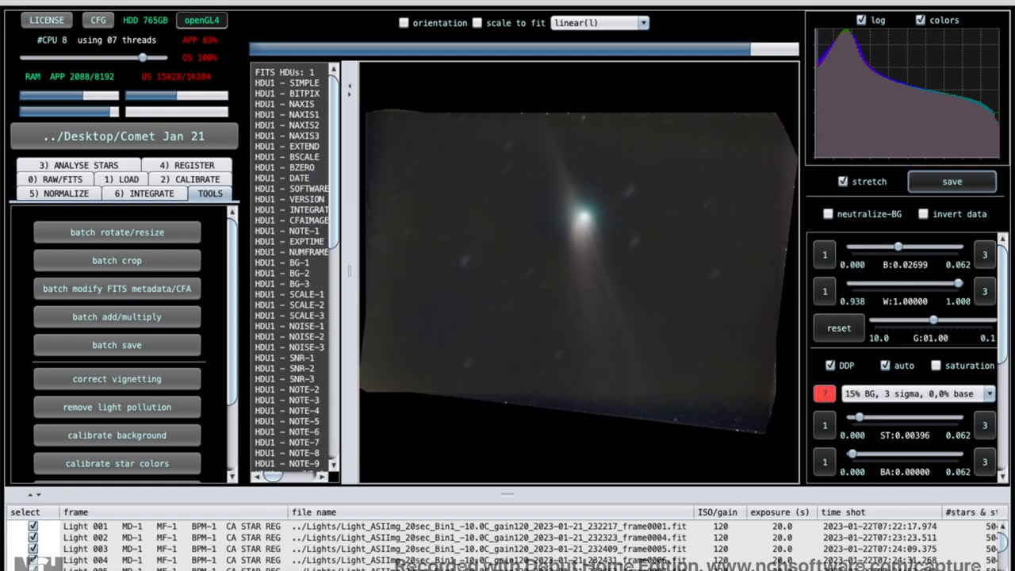
left_click(952, 181)
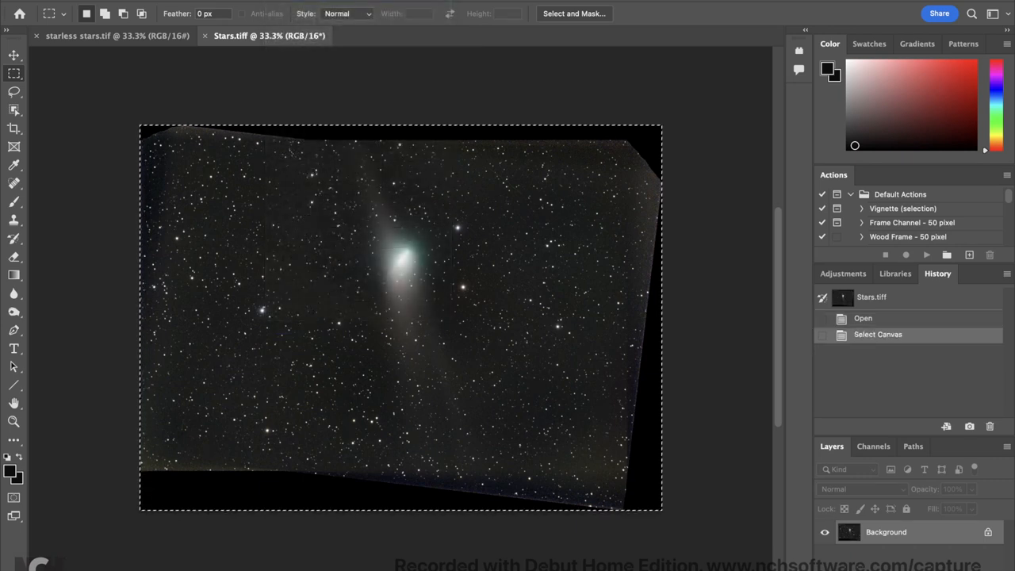
Step: Paste the star field into starless stars.tif and bring up Apply Image
key("ctrl+v")
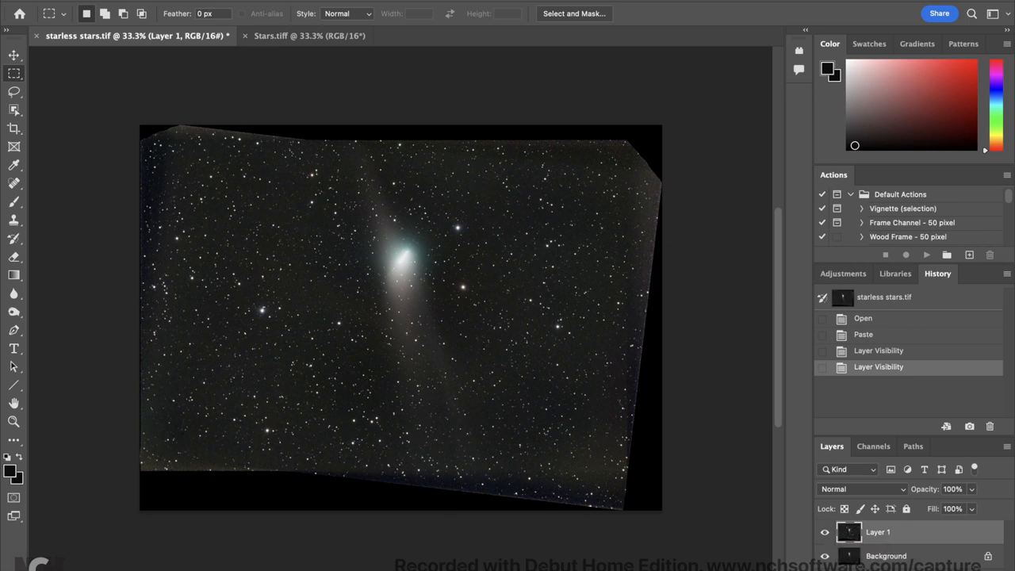
left_click(194, 3)
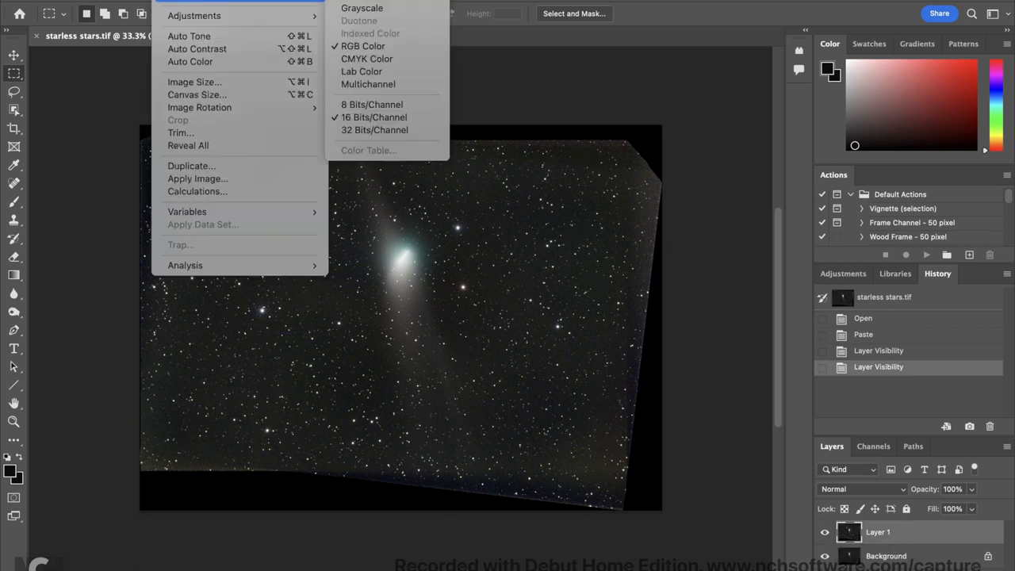
mouse_move(197, 178)
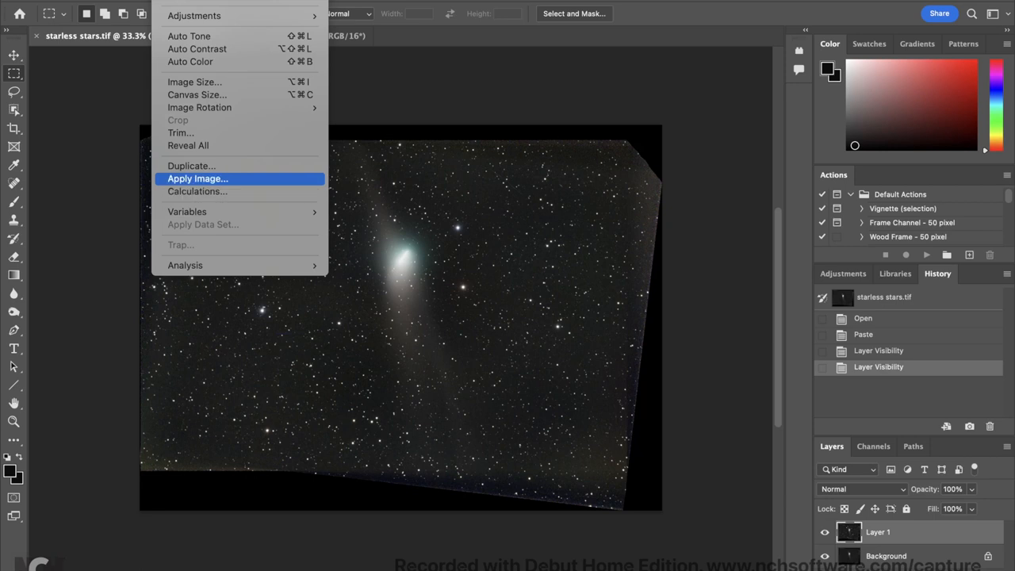
left_click(197, 178)
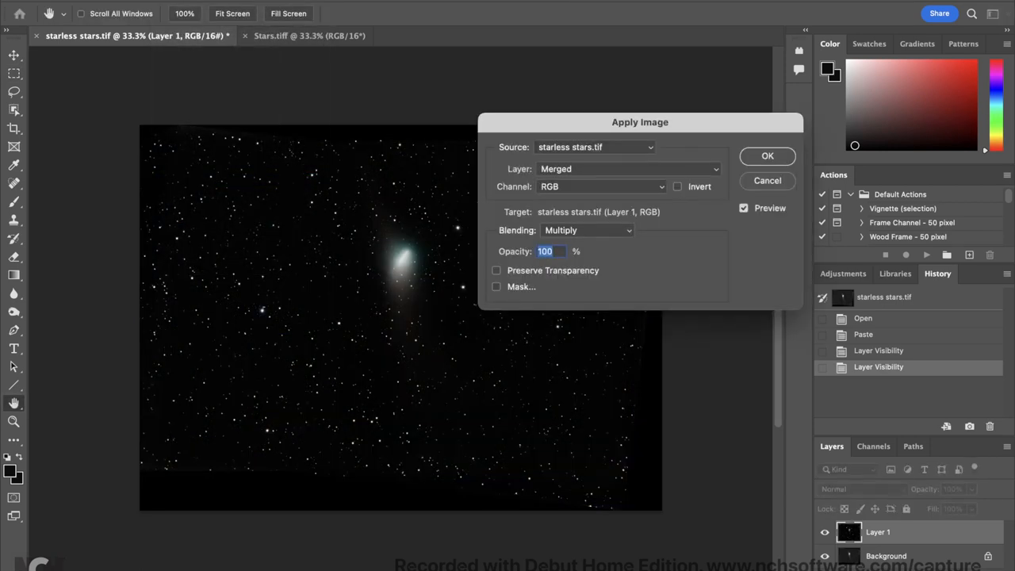
Step: Apply Image with source Background layer and Subtract blending, leaving only stars
left_click(587, 230)
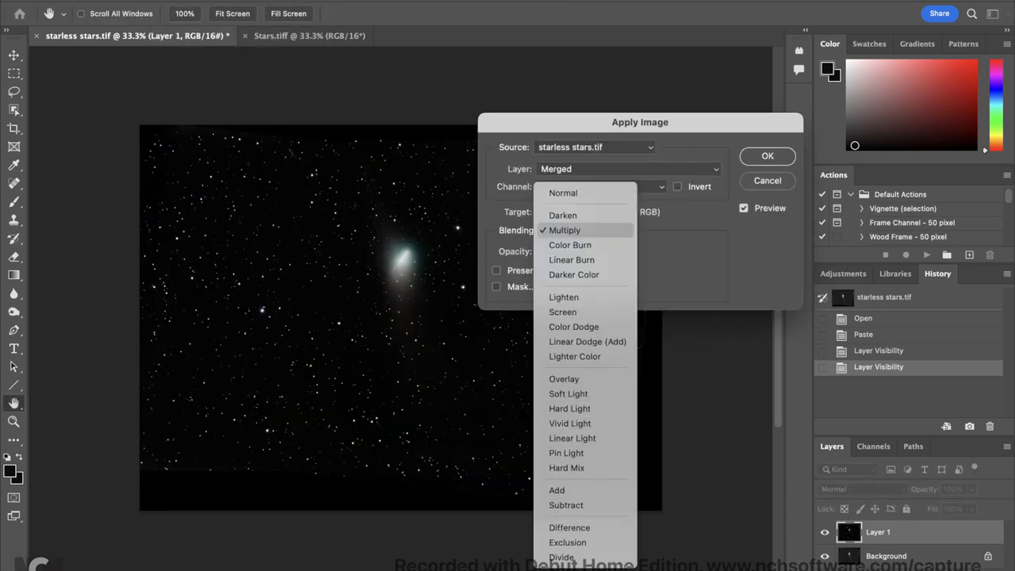
mouse_move(574, 327)
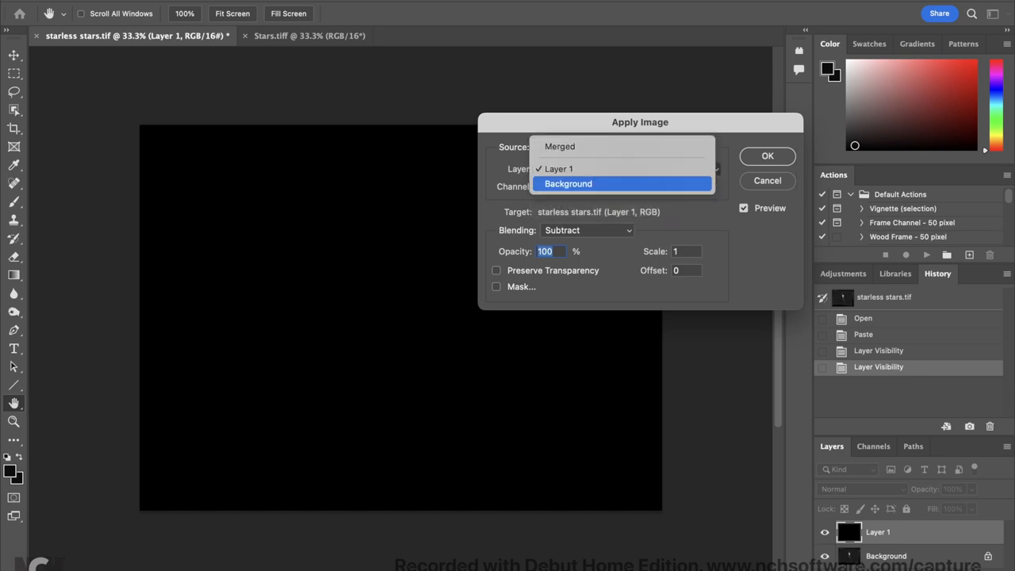
left_click(568, 184)
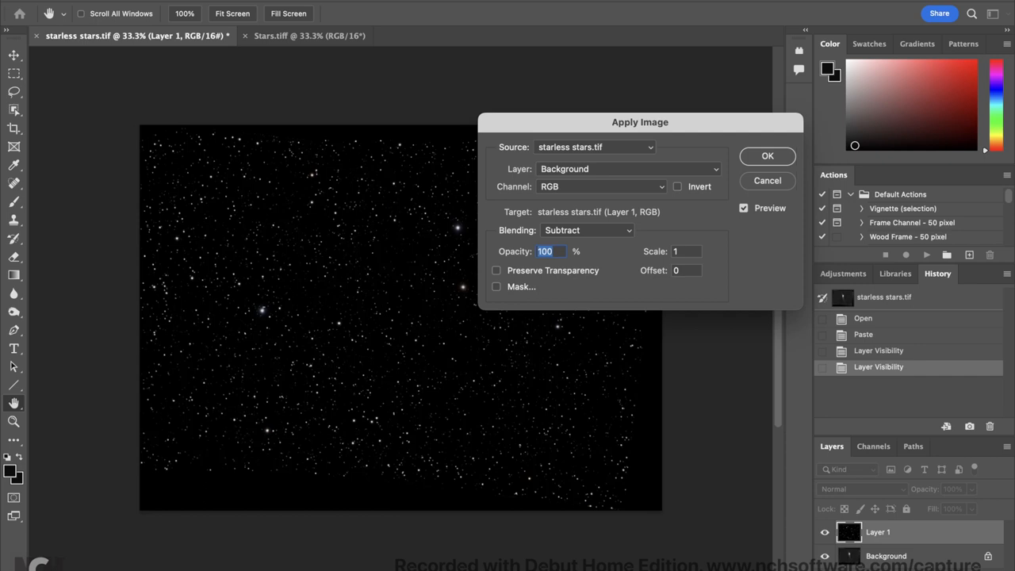
left_click(768, 156)
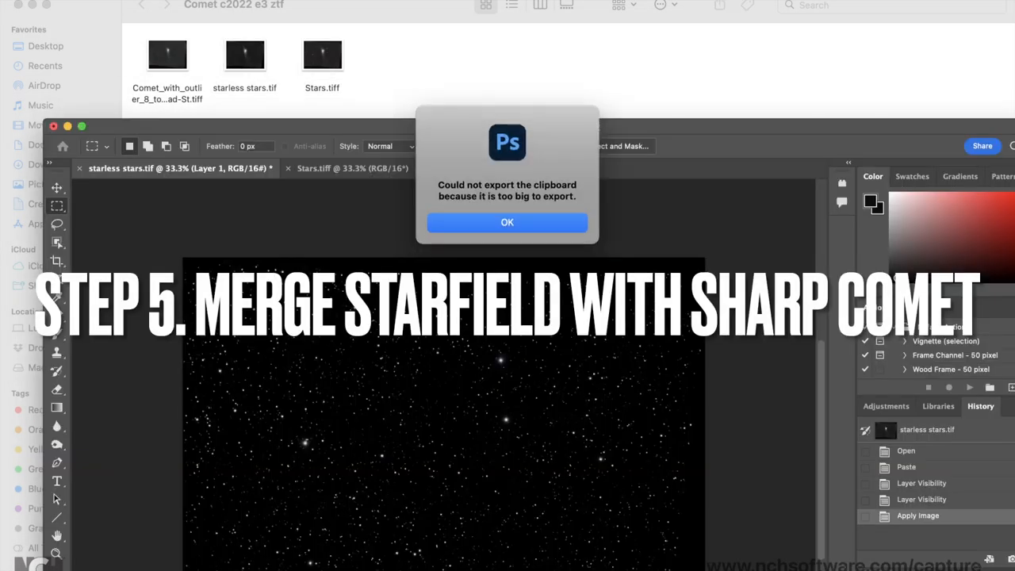
Step: Dismiss the clipboard alert and open the Comet_with_outlier TIFF with Adobe Photoshop 2022
left_click(508, 222)
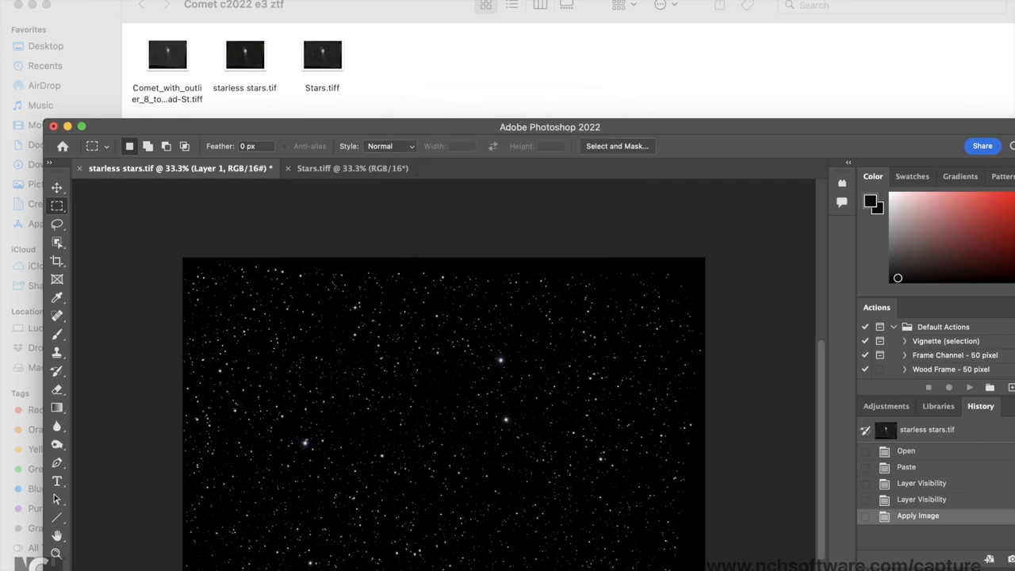
right_click(166, 54)
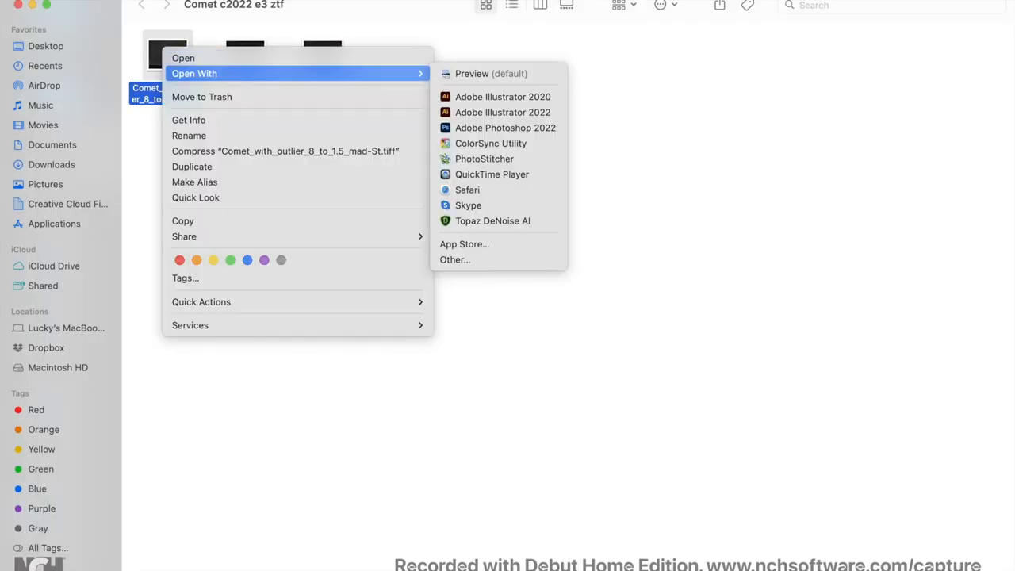
left_click(505, 127)
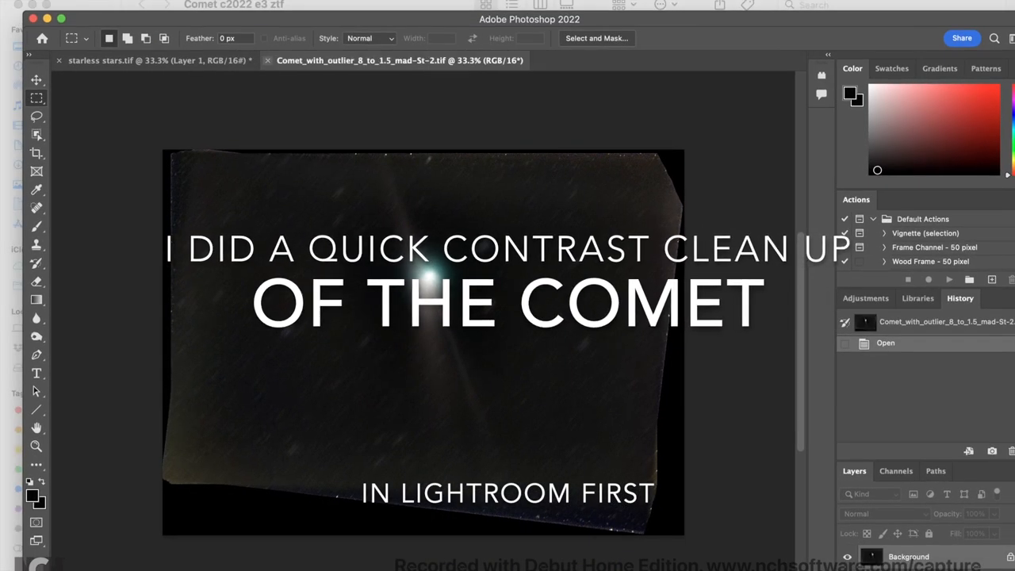
Step: Select all of the stars-only canvas and bring it into the comet document
left_click(151, 60)
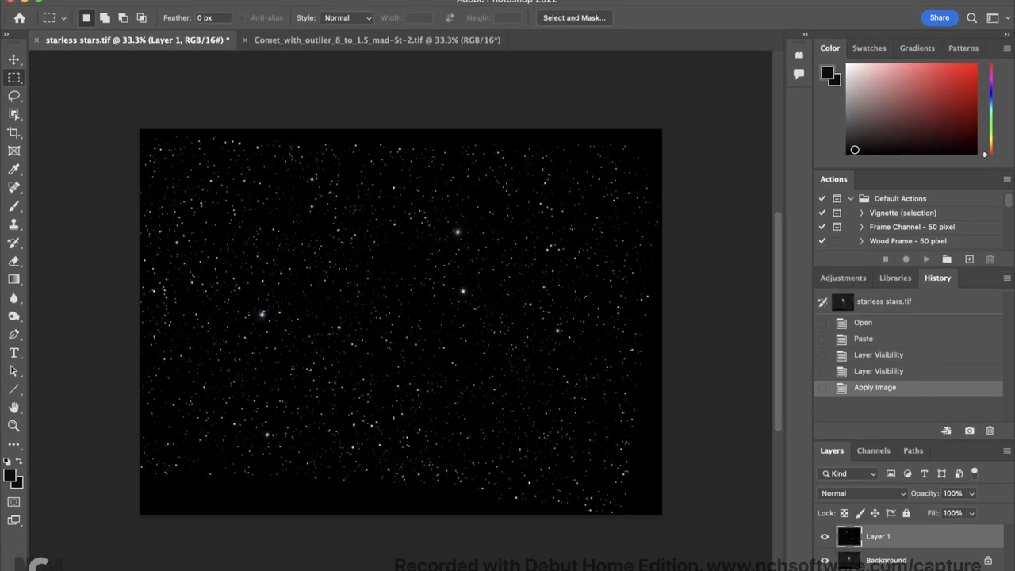
left_click(317, 6)
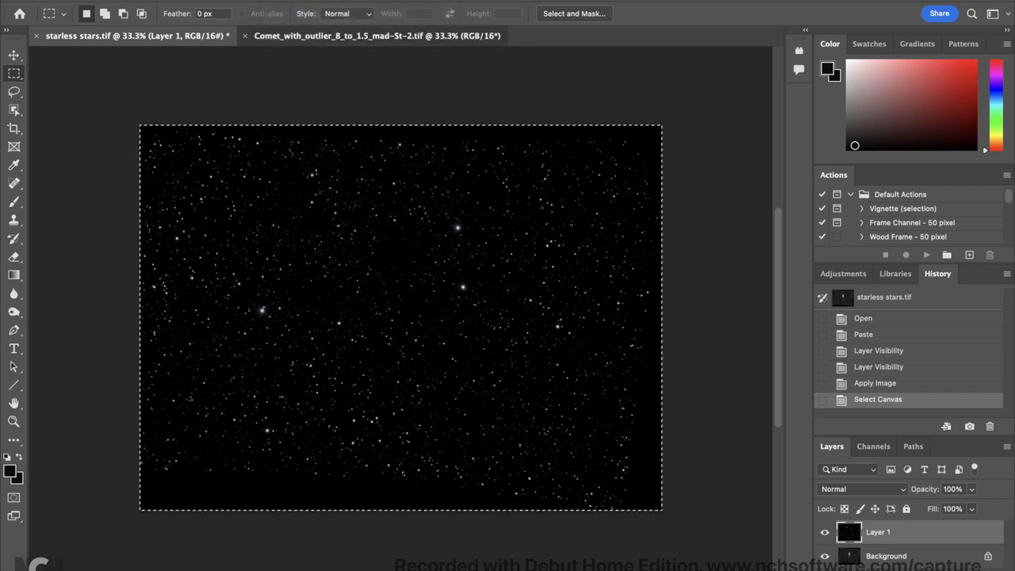
left_click(377, 35)
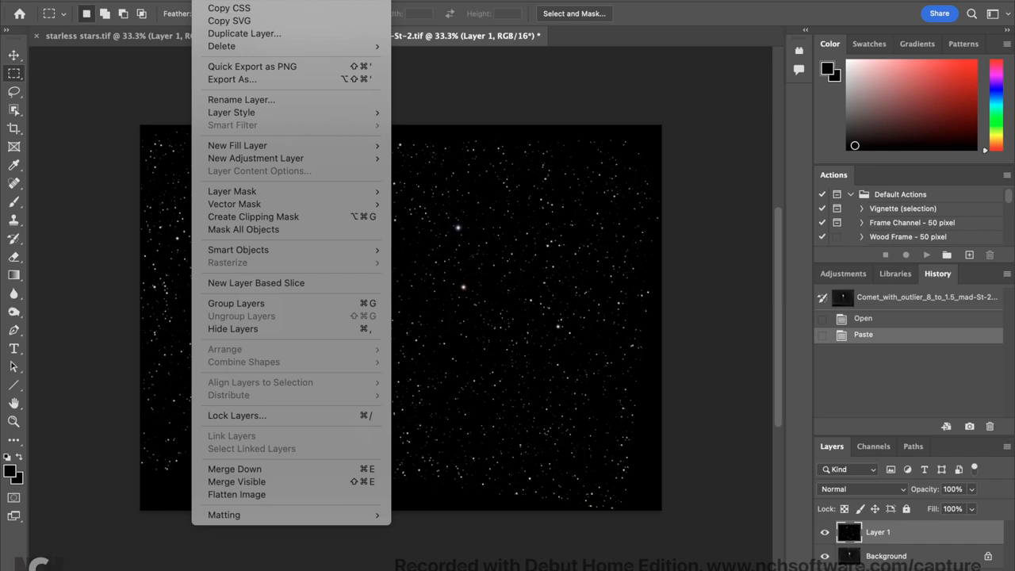
mouse_move(232, 111)
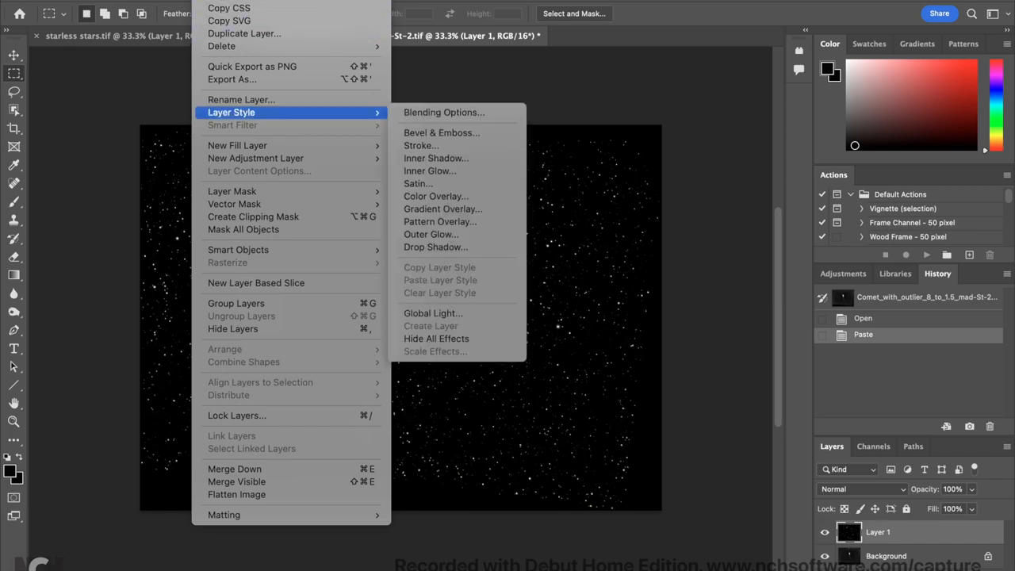
mouse_move(444, 111)
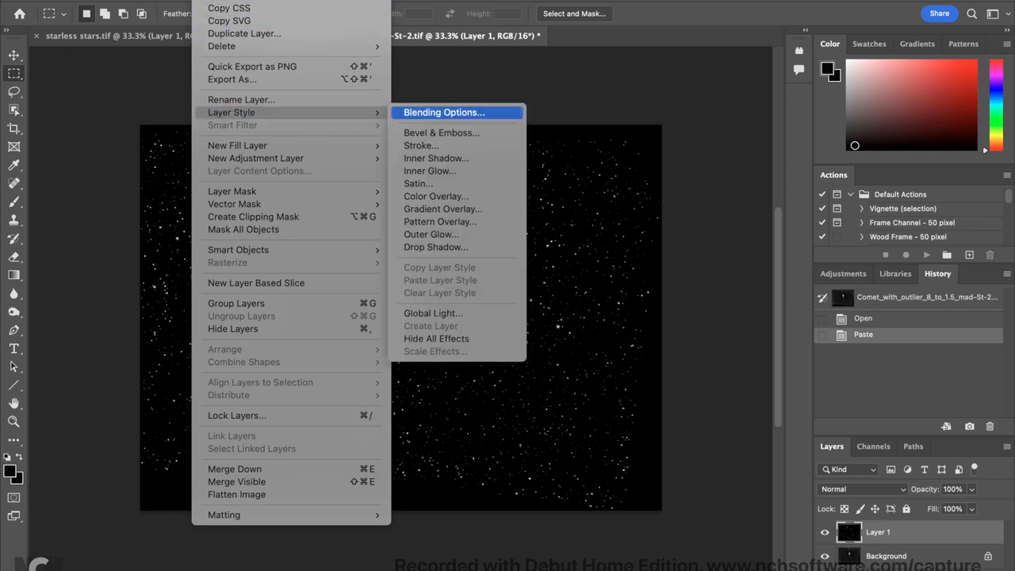
Step: Blend the star layer over the comet with Linear Dodge (Add)
left_click(442, 111)
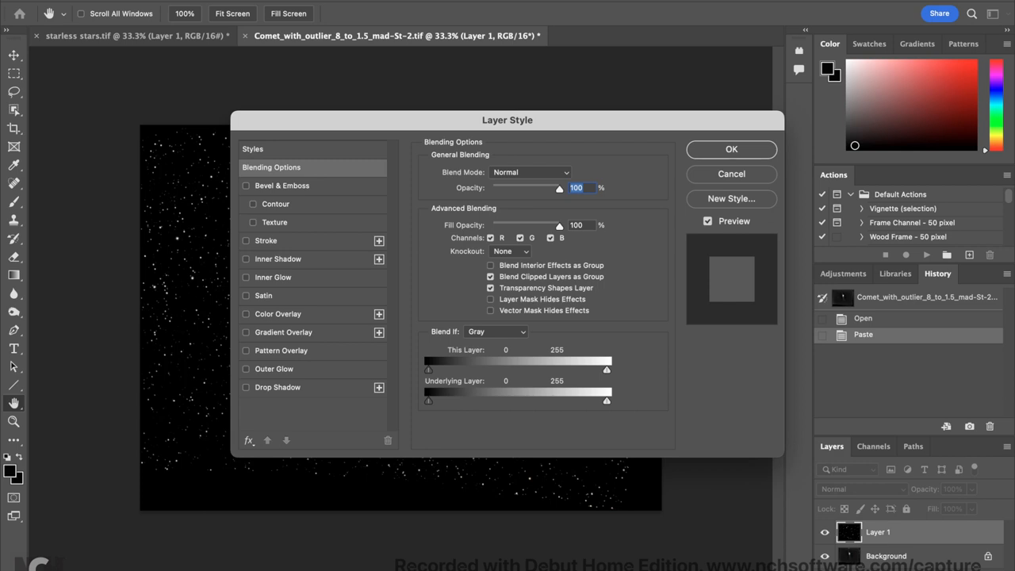
left_click(530, 172)
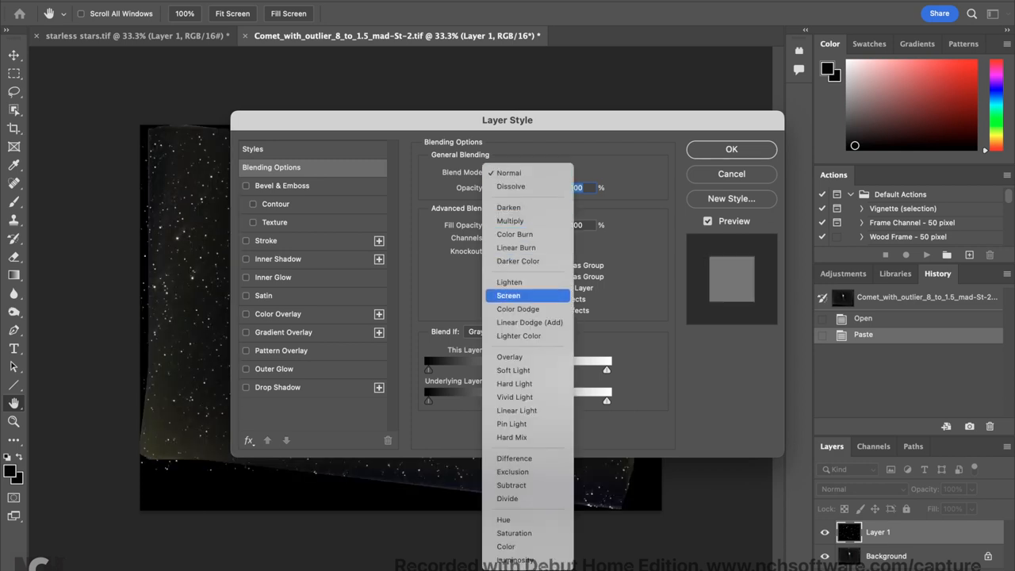
left_click(530, 322)
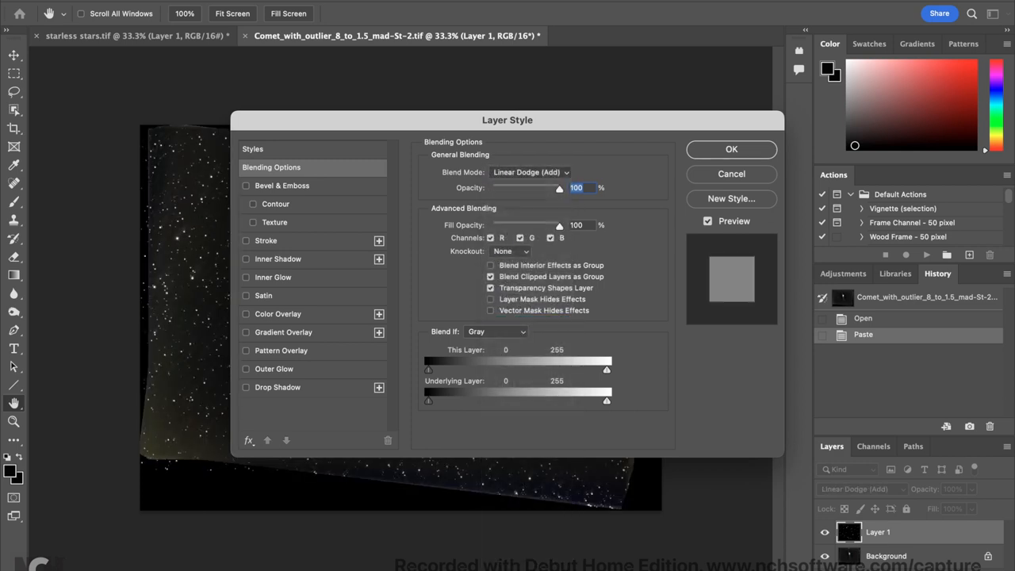
left_click(730, 149)
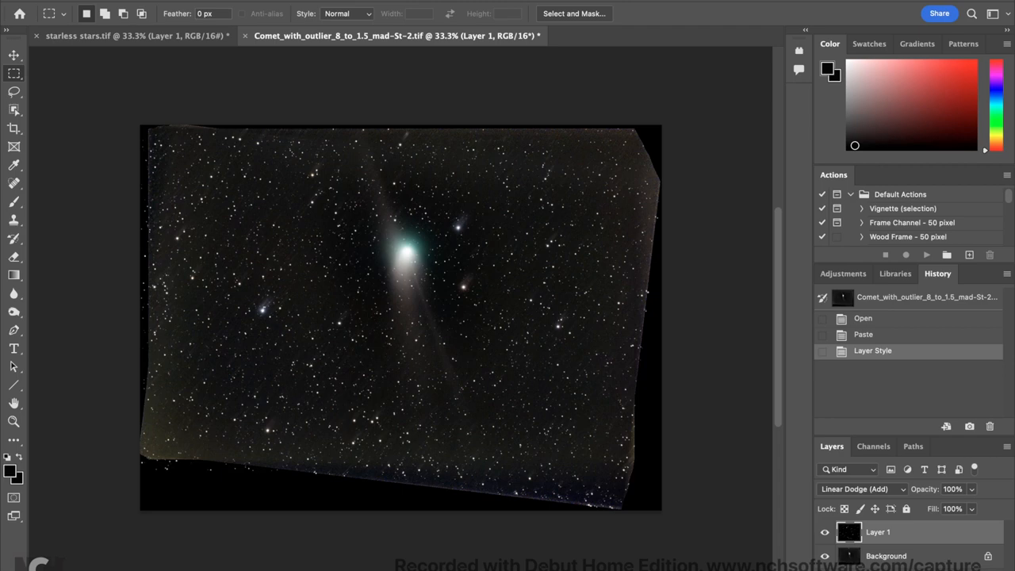
Step: Save the blended image as a TIFF named 'Stars and comet.tif' with default TIFF options
left_click(32, 3)
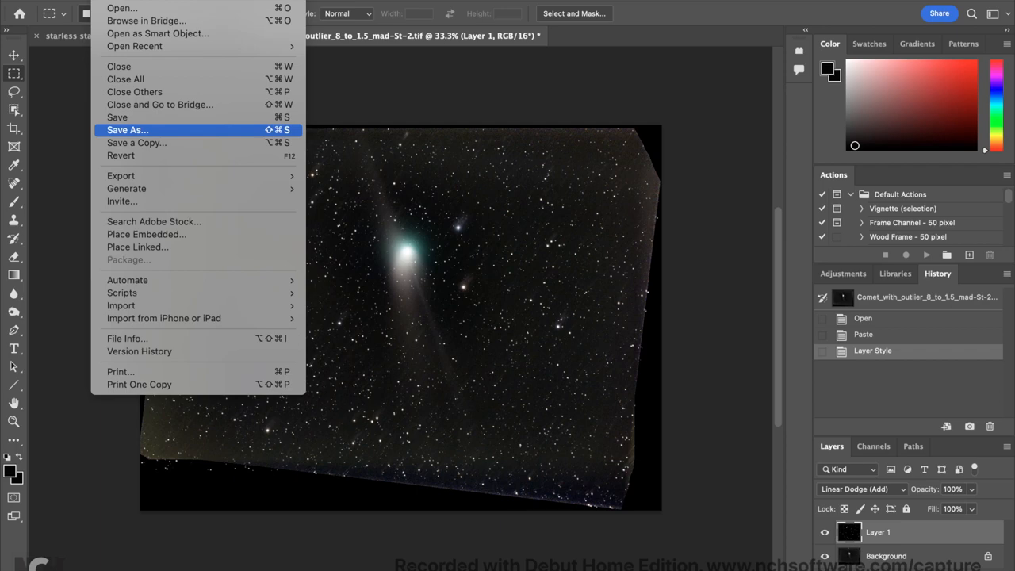
left_click(127, 130)
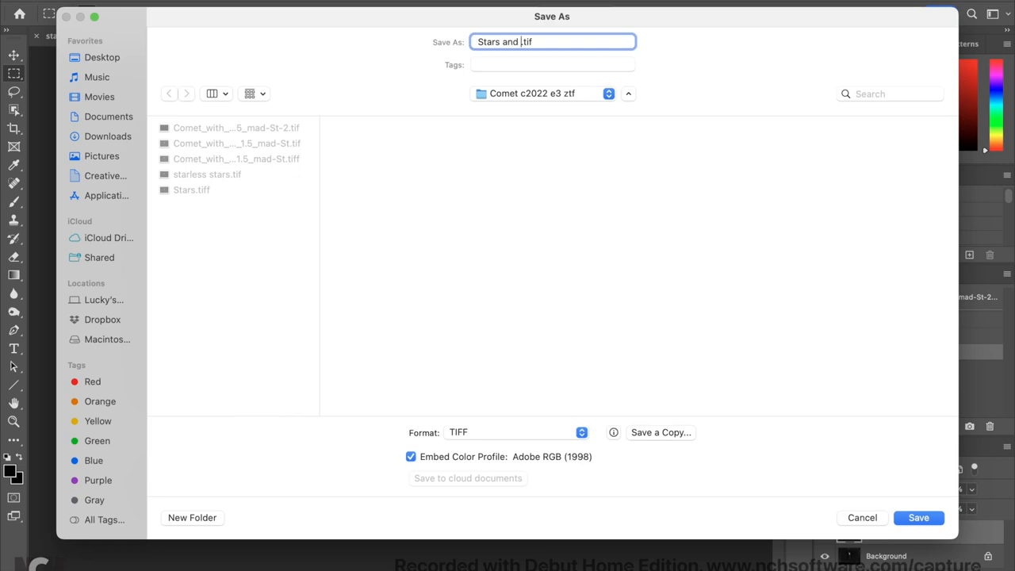
type("comet")
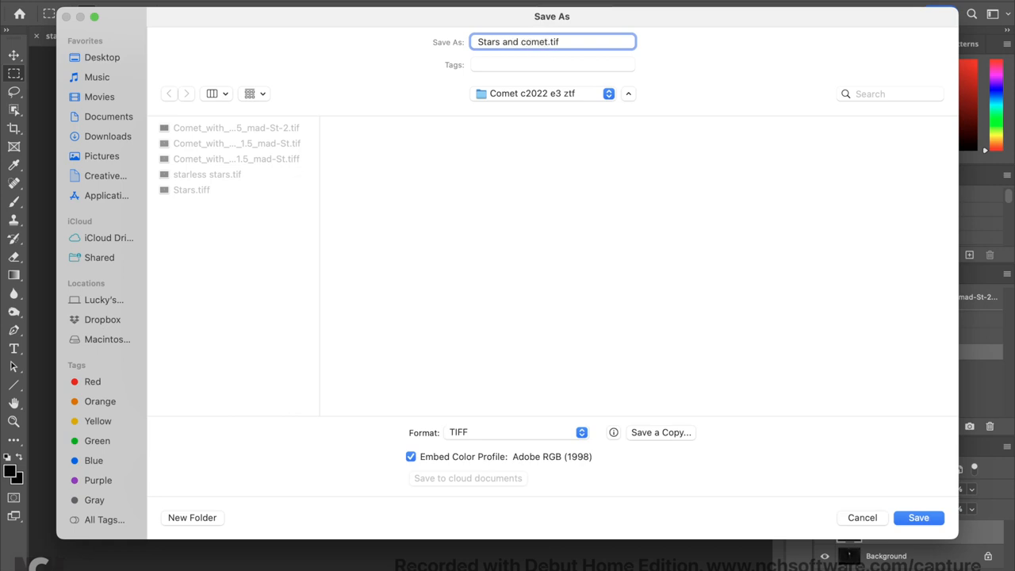
left_click(919, 517)
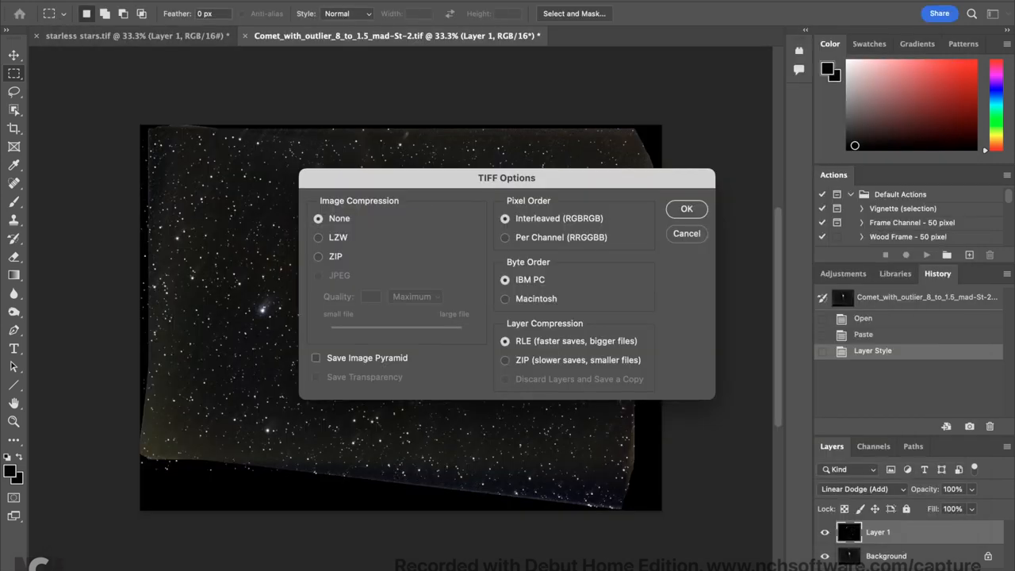
left_click(686, 209)
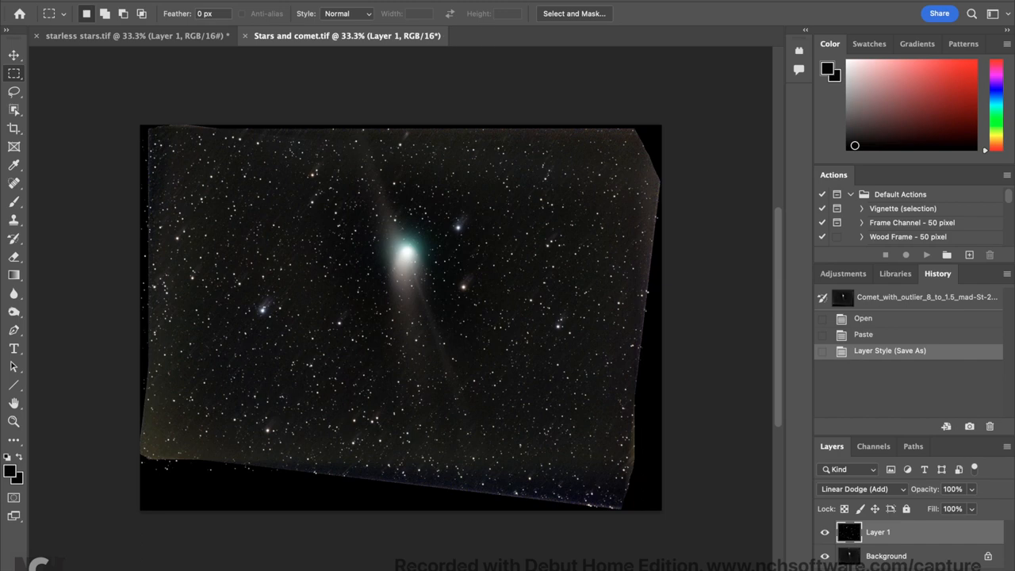